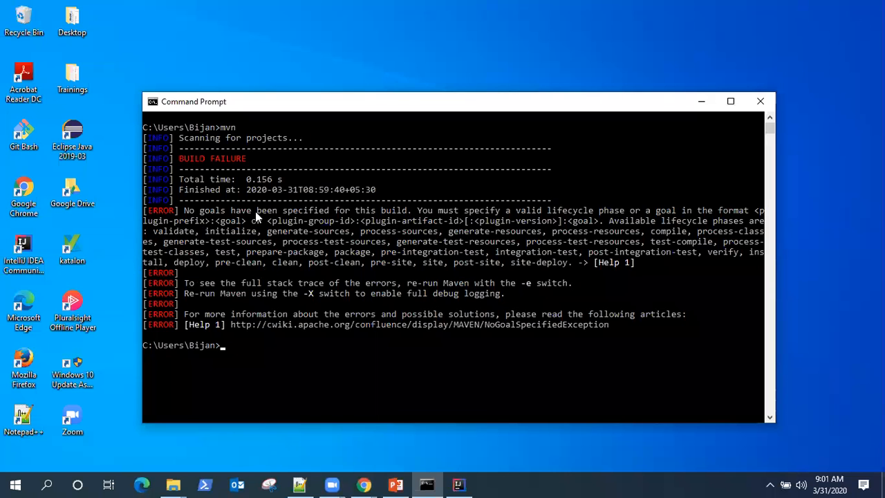
{"action": "mouse_move", "coordinate": [310, 172]}
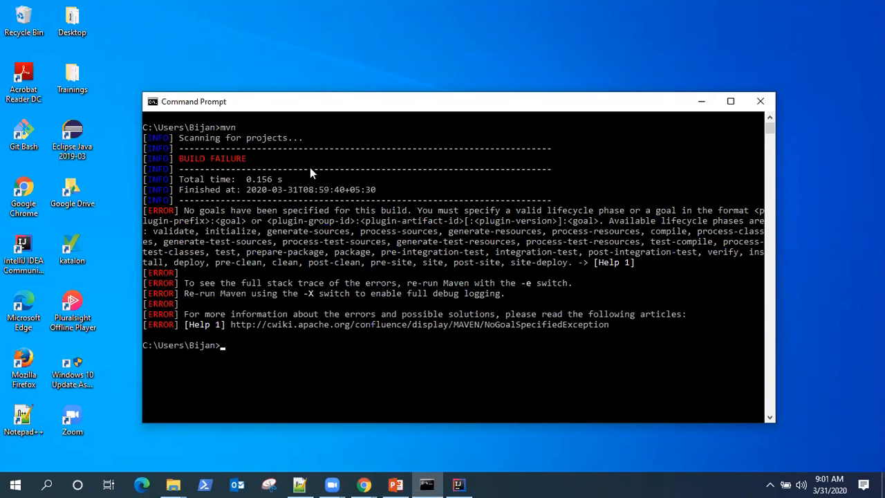
{"action": "mouse_move", "coordinate": [351, 270]}
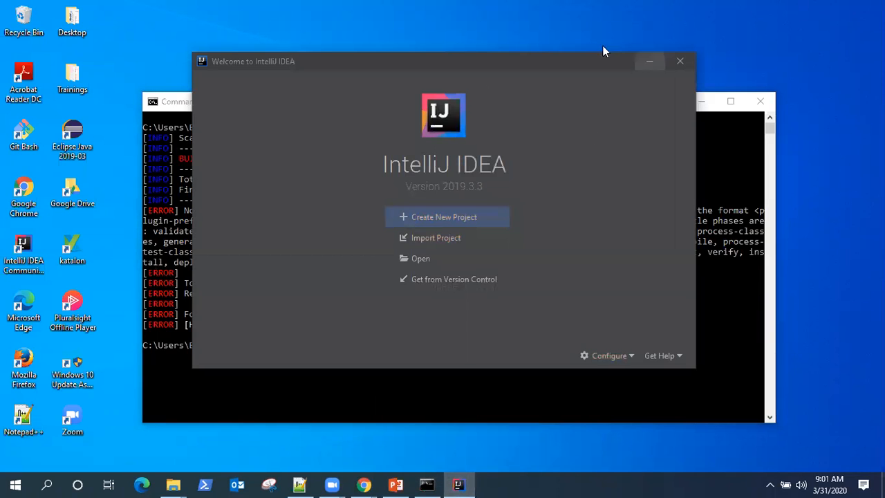
{"action": "mouse_move", "coordinate": [518, 177]}
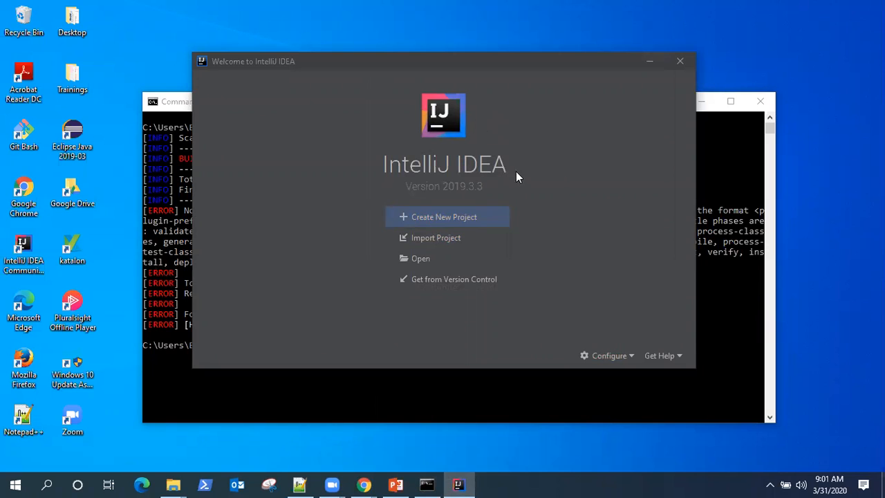
{"action": "mouse_move", "coordinate": [398, 155]}
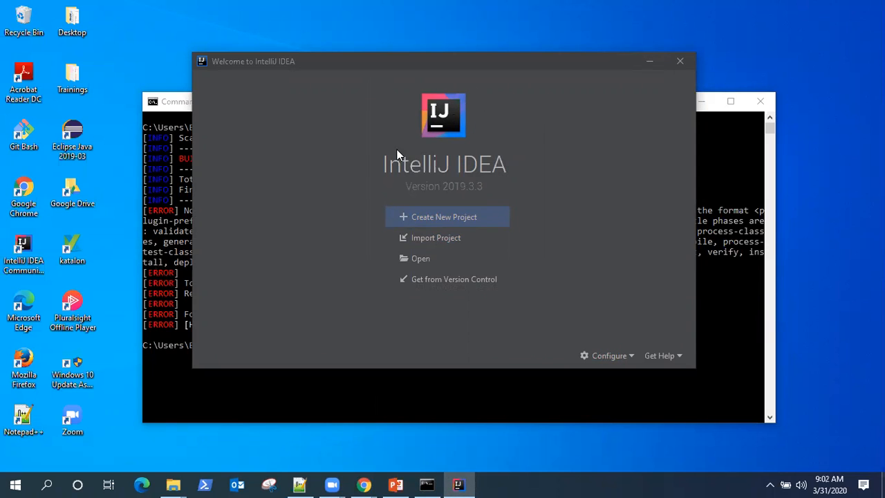
{"action": "mouse_move", "coordinate": [307, 145]}
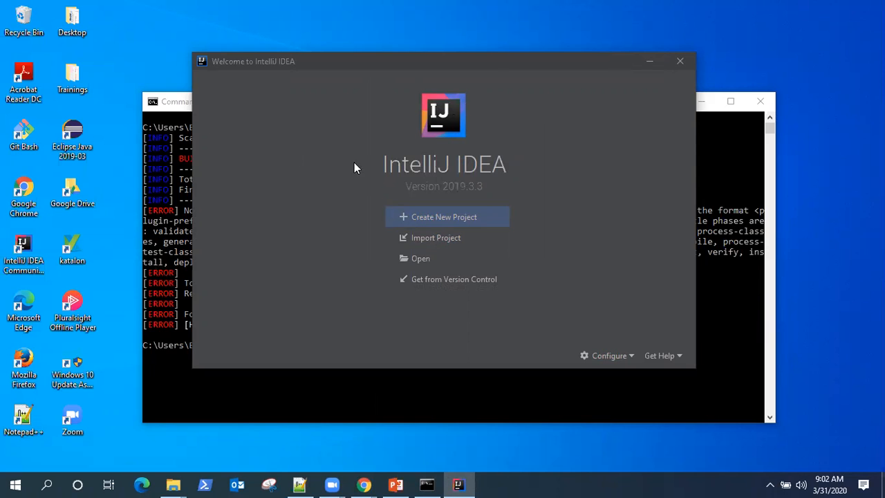
{"action": "mouse_move", "coordinate": [384, 130]}
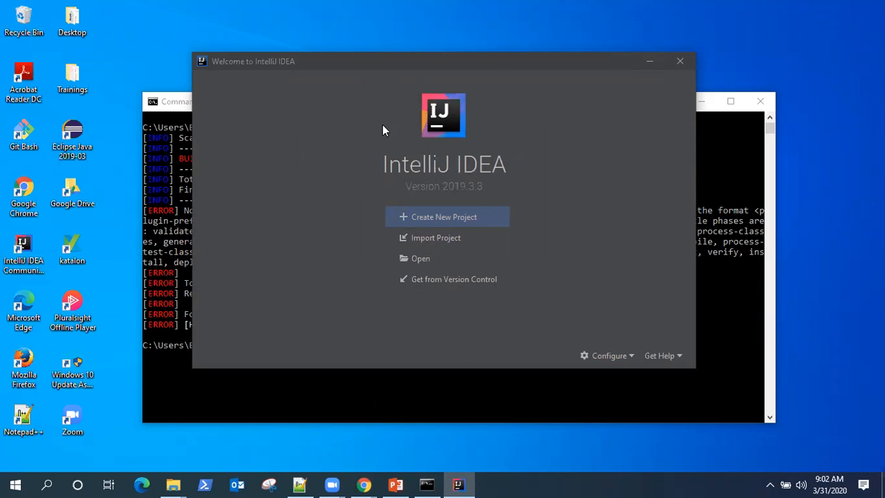
{"action": "mouse_move", "coordinate": [430, 217]}
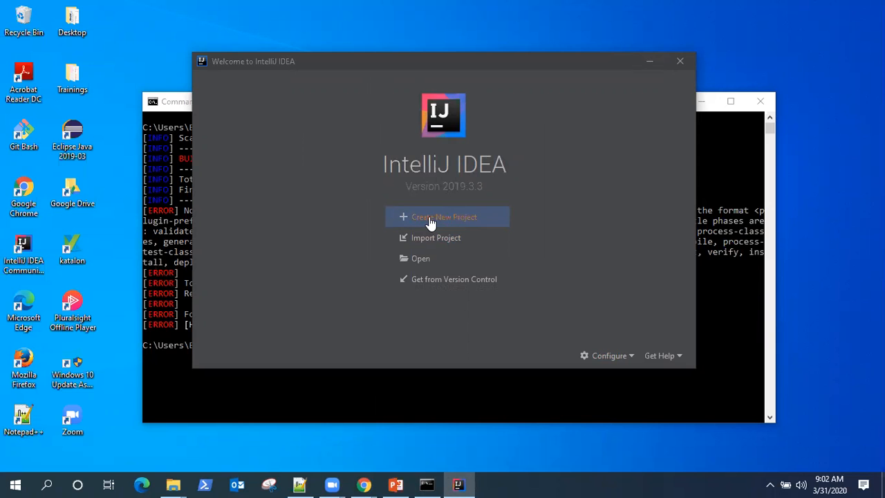
Start a new Maven project, check the JDK picker and keep Java 1.8 as Project SDK
{"action": "left_click", "coordinate": [444, 215]}
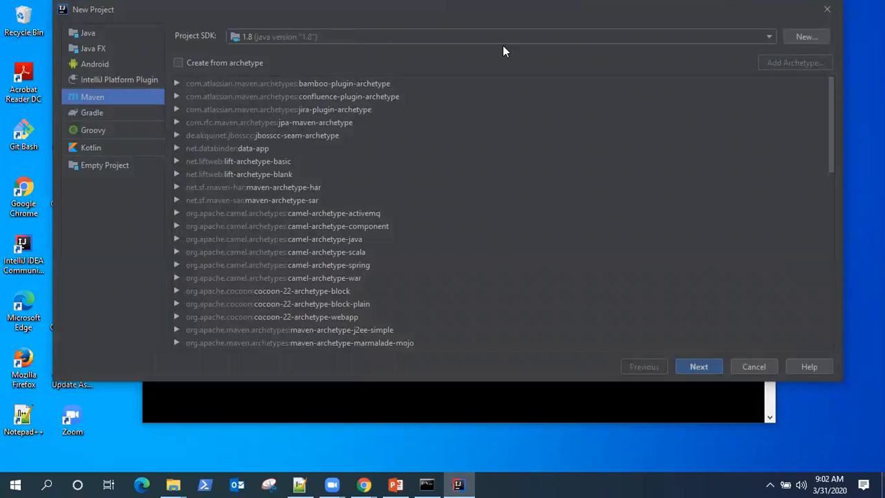
{"action": "mouse_move", "coordinate": [258, 53]}
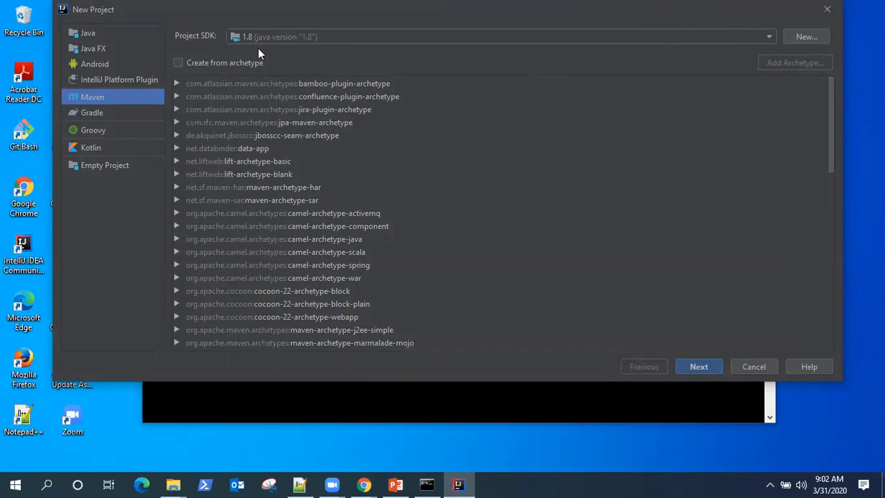
{"action": "mouse_move", "coordinate": [819, 40]}
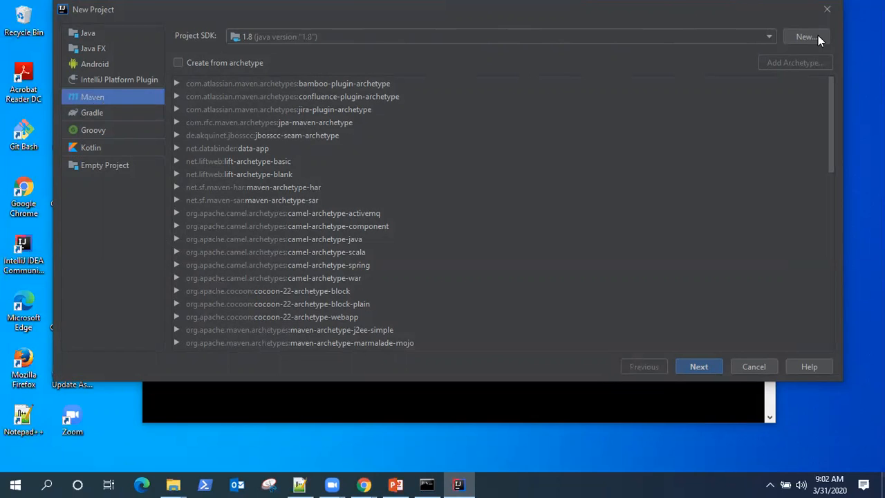
{"action": "left_click", "coordinate": [806, 36]}
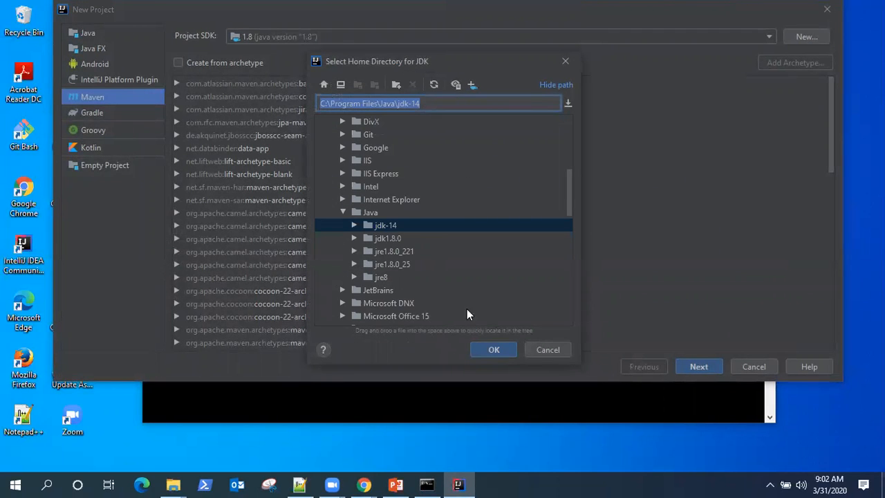
{"action": "left_click", "coordinate": [547, 349]}
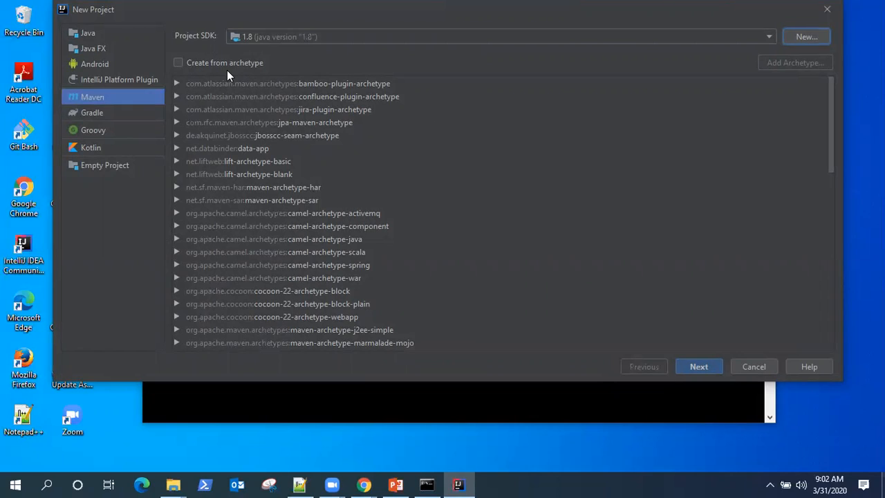
{"action": "mouse_move", "coordinate": [301, 175]}
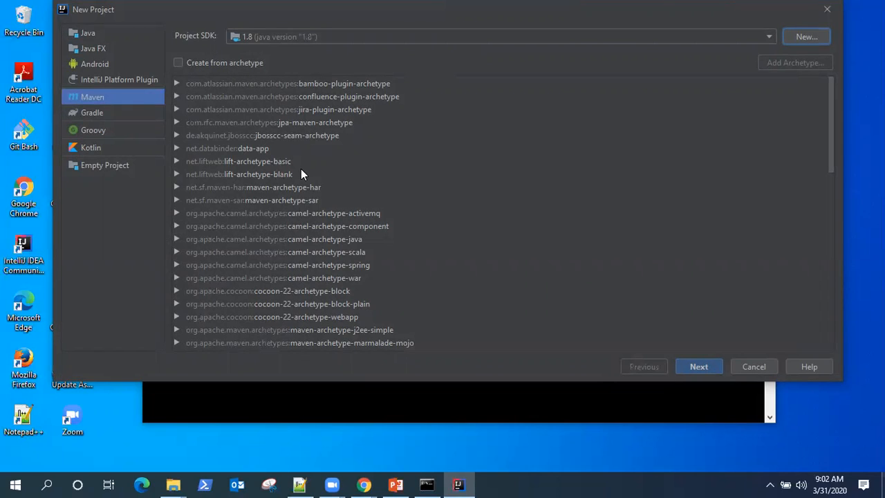
{"action": "mouse_move", "coordinate": [402, 116]}
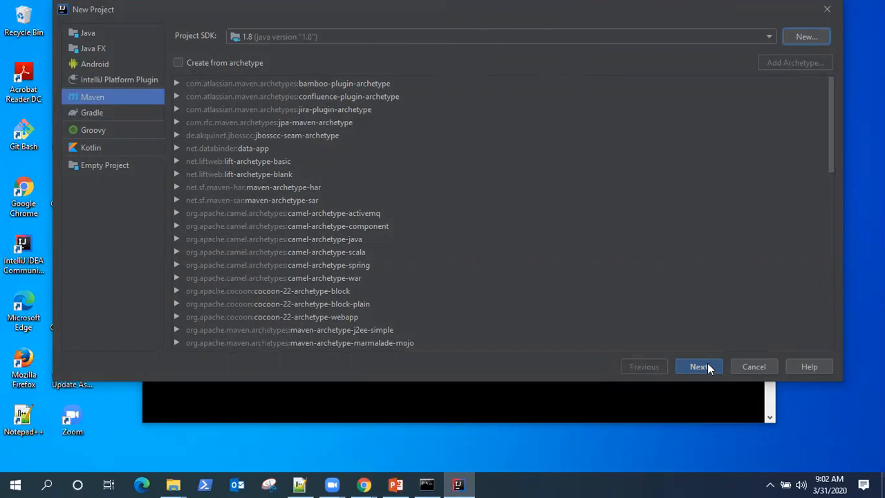
Name the project HelloWorldApplication and reveal its artifact coordinates
{"action": "left_click", "coordinate": [698, 367]}
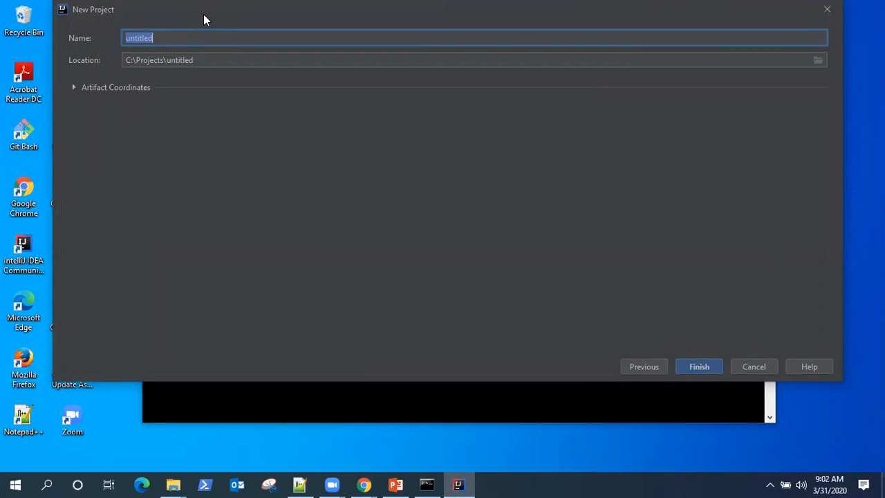
{"action": "mouse_move", "coordinate": [85, 94]}
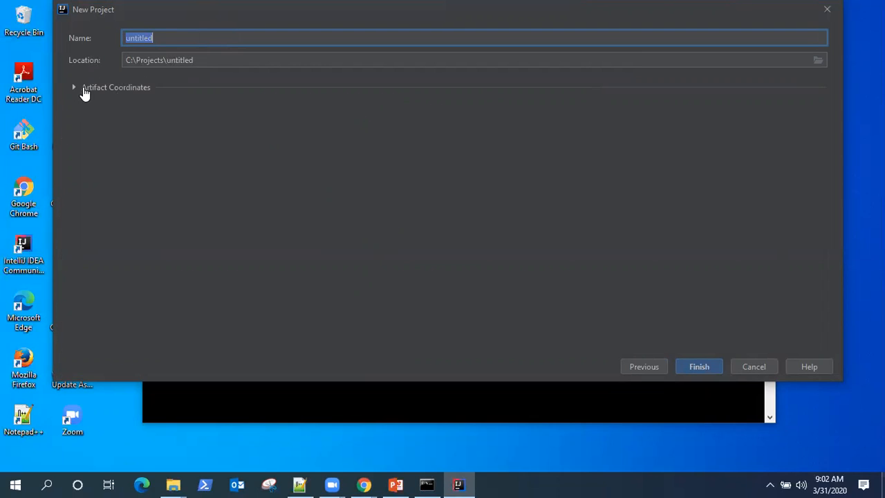
{"action": "left_click", "coordinate": [75, 86]}
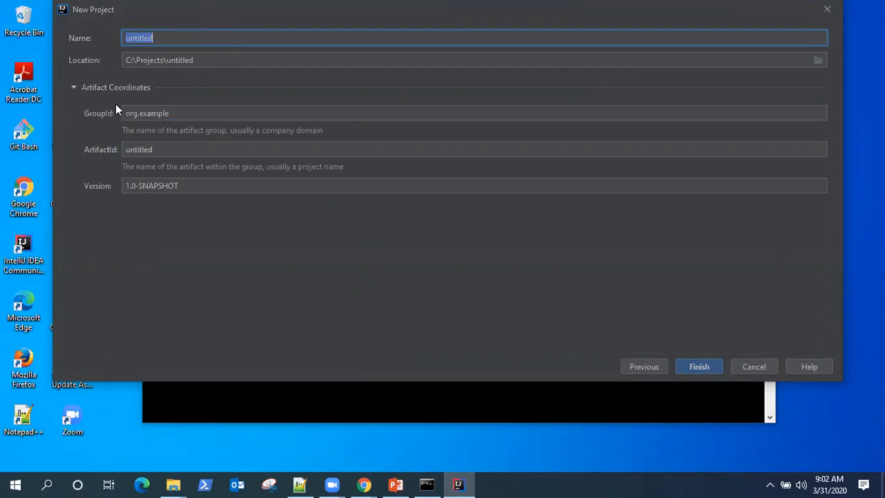
{"action": "mouse_move", "coordinate": [142, 176]}
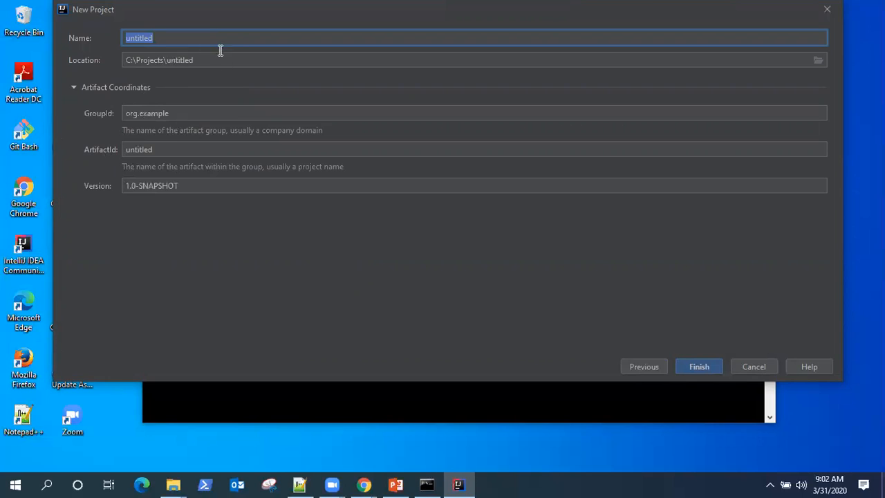
{"action": "mouse_move", "coordinate": [121, 185]}
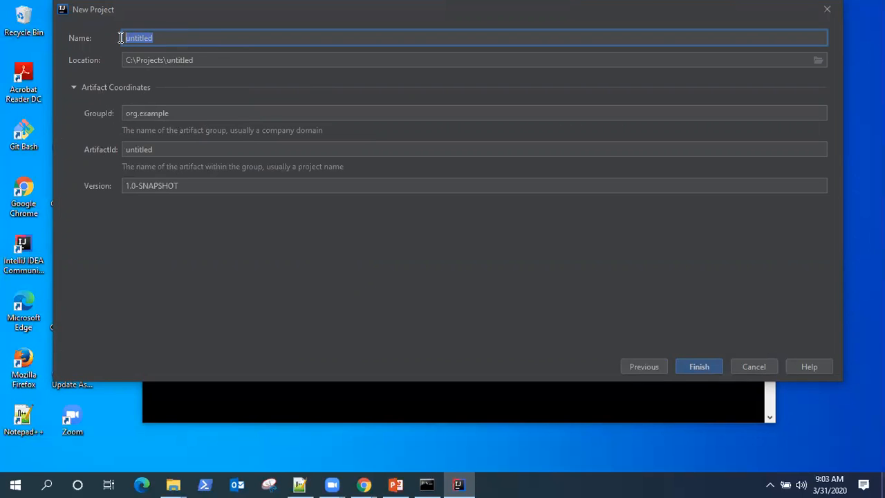
{"action": "type", "text": "Hello"}
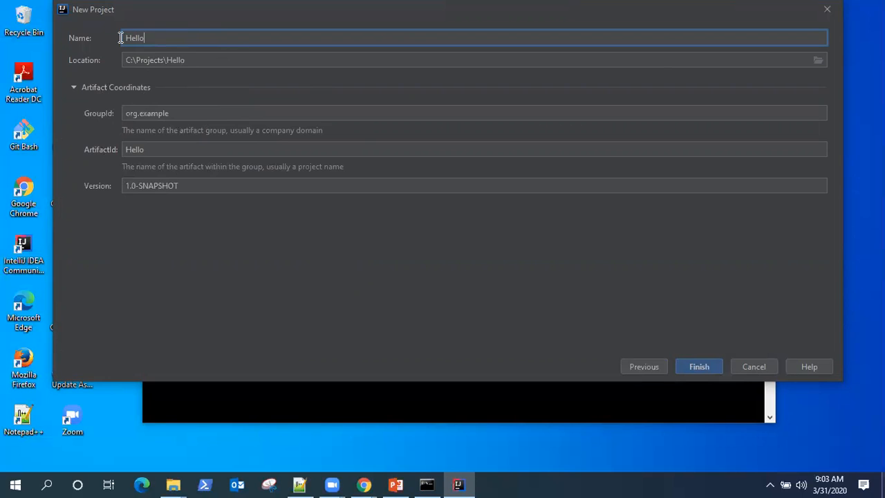
{"action": "type", "text": "World"}
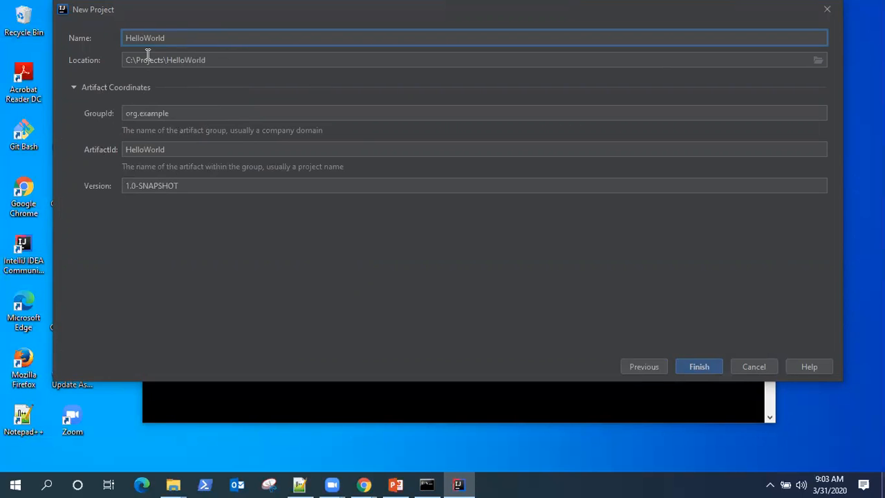
{"action": "type", "text": "App"}
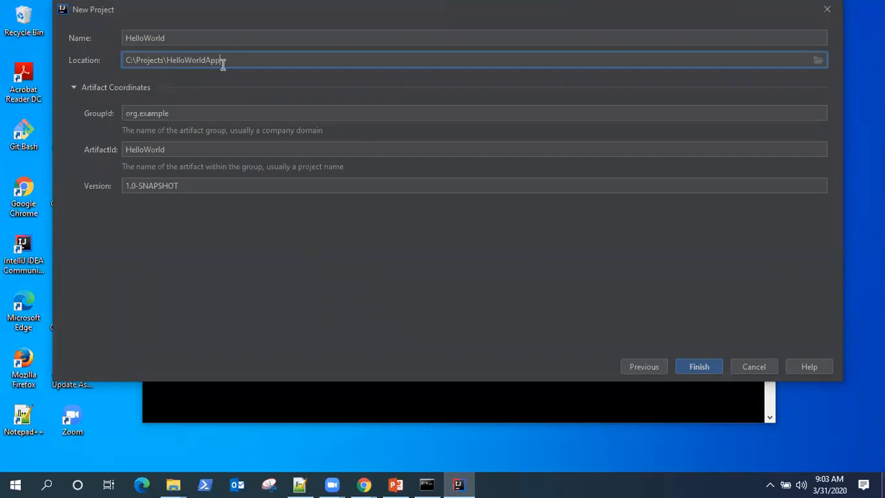
{"action": "type", "text": "lication"}
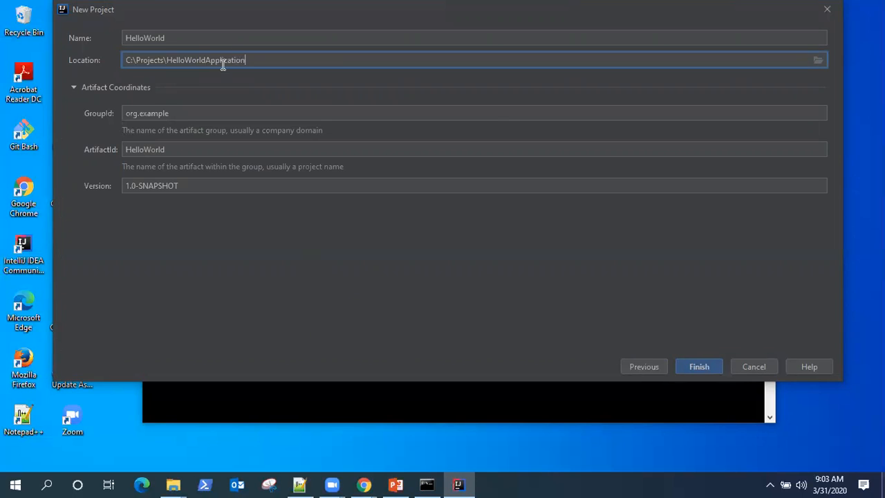
Set GroupId to com.qascript, keeping ArtifactId HelloWorld and version 1.0-SNAPSHOT
{"action": "left_click", "coordinate": [246, 113]}
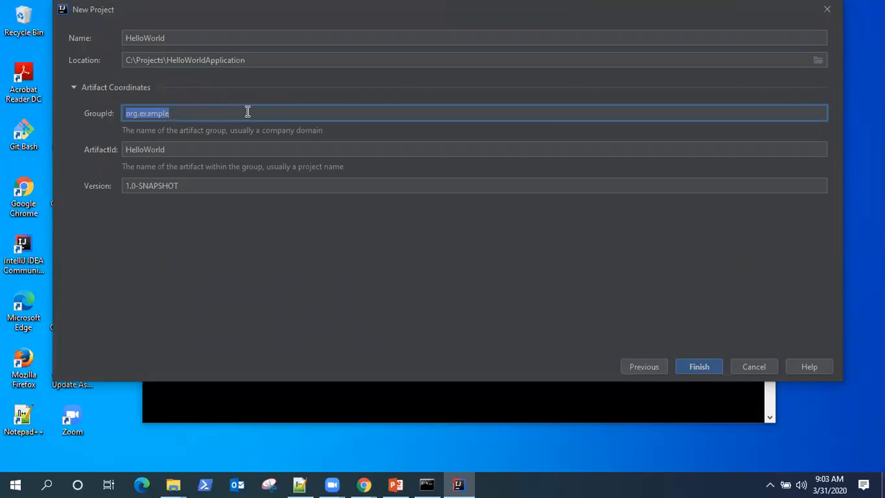
{"action": "left_click", "coordinate": [249, 114]}
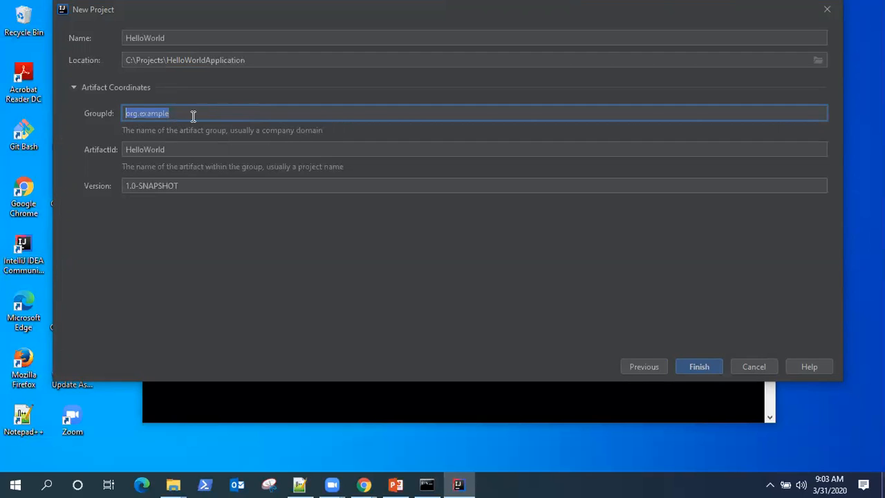
{"action": "type", "text": "com"}
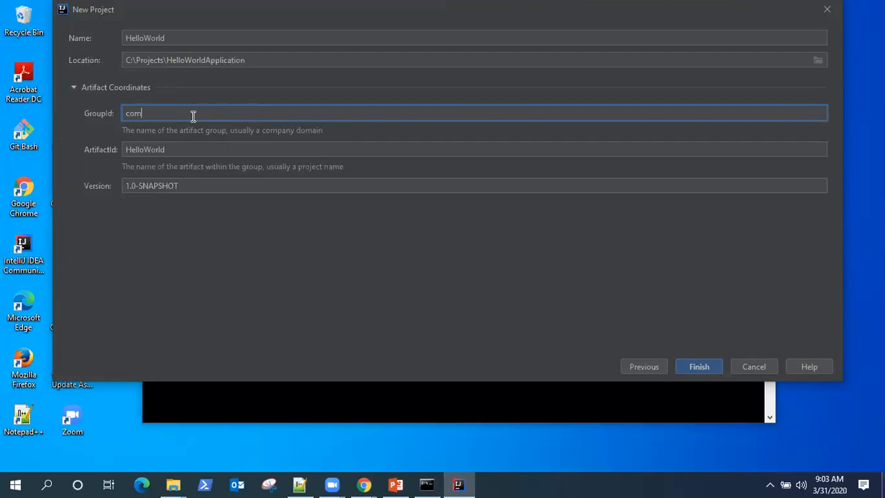
{"action": "type", "text": ".qascrip"}
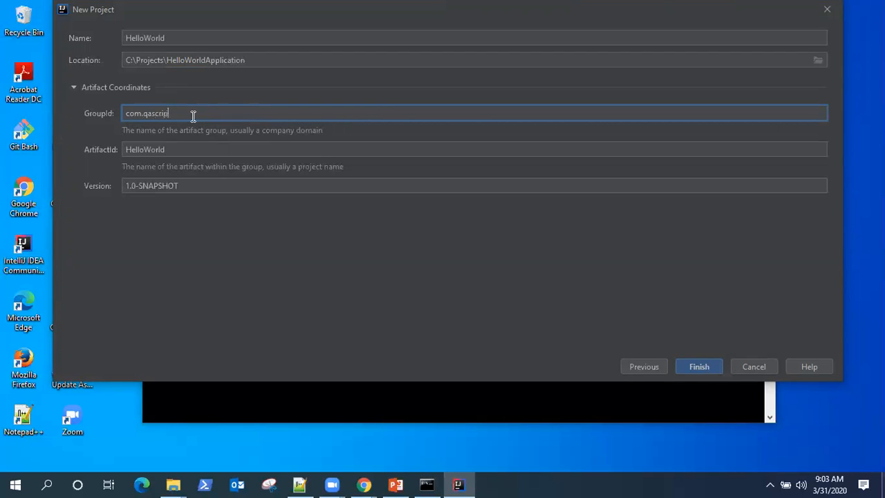
{"action": "left_click", "coordinate": [210, 149]}
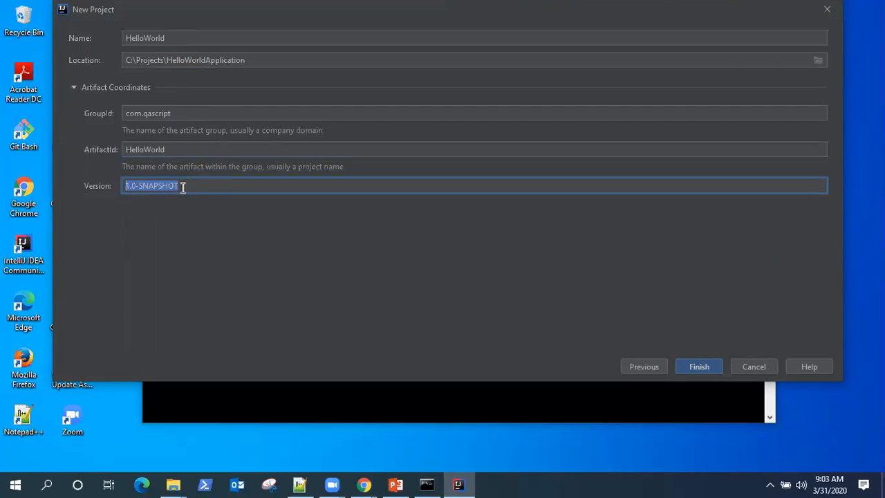
{"action": "left_click", "coordinate": [151, 185]}
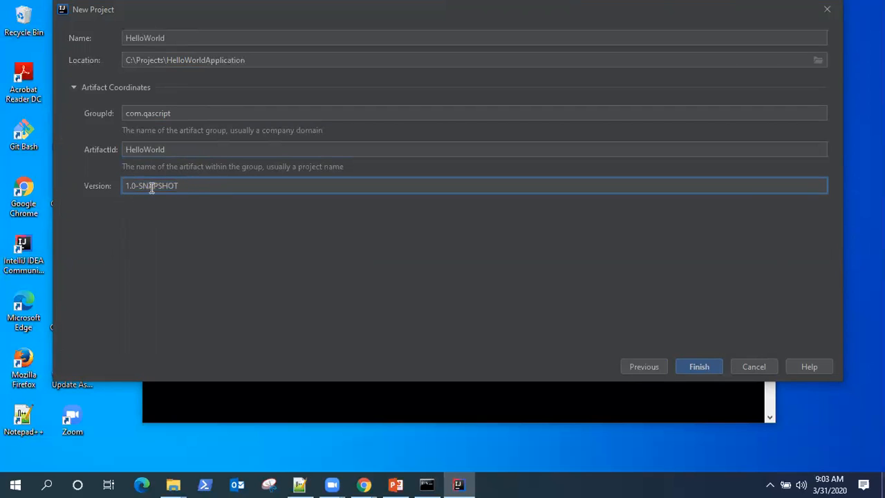
{"action": "double_click", "coordinate": [157, 185]}
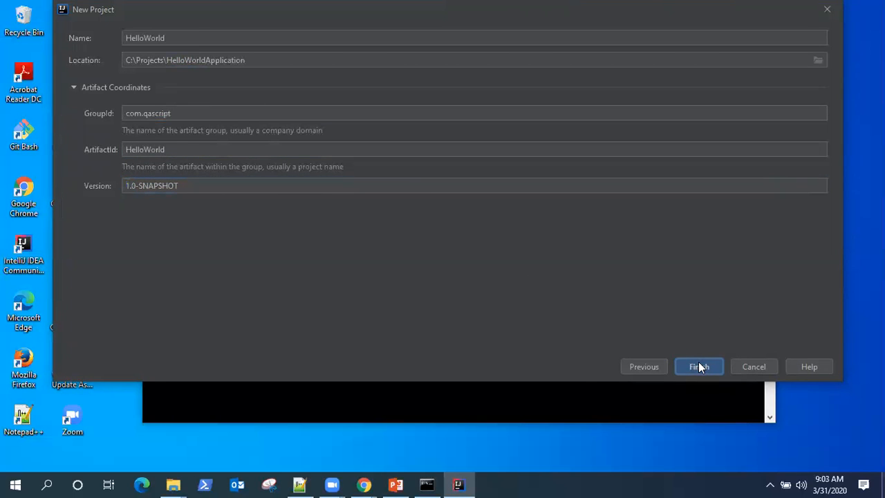
Create the project and expand HelloWorldApplication and src in the Project tree
{"action": "left_click", "coordinate": [699, 366]}
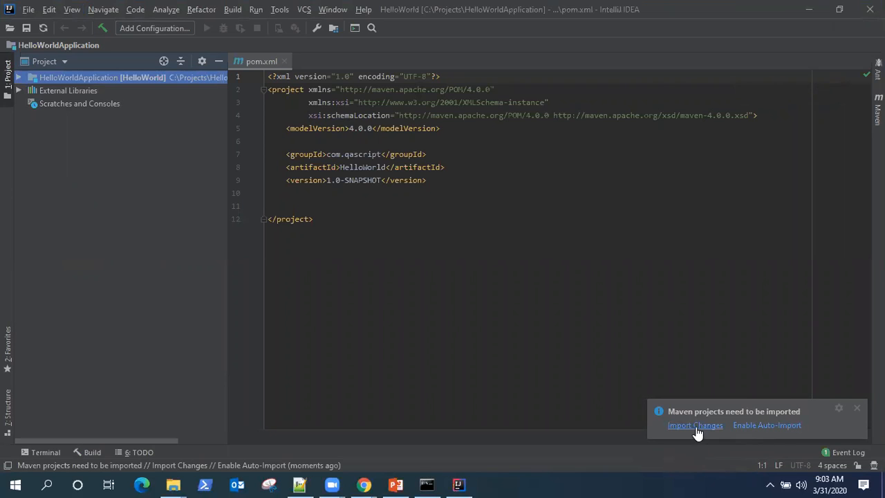
{"action": "mouse_move", "coordinate": [766, 426]}
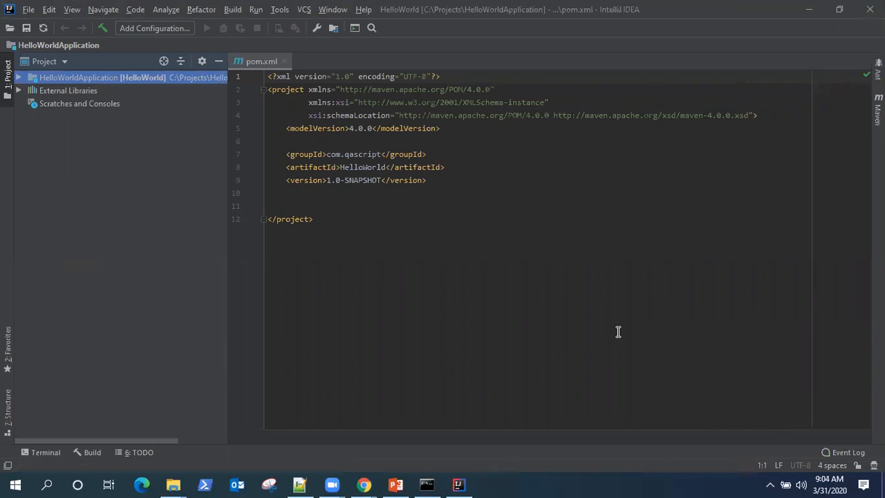
{"action": "left_click", "coordinate": [20, 78]}
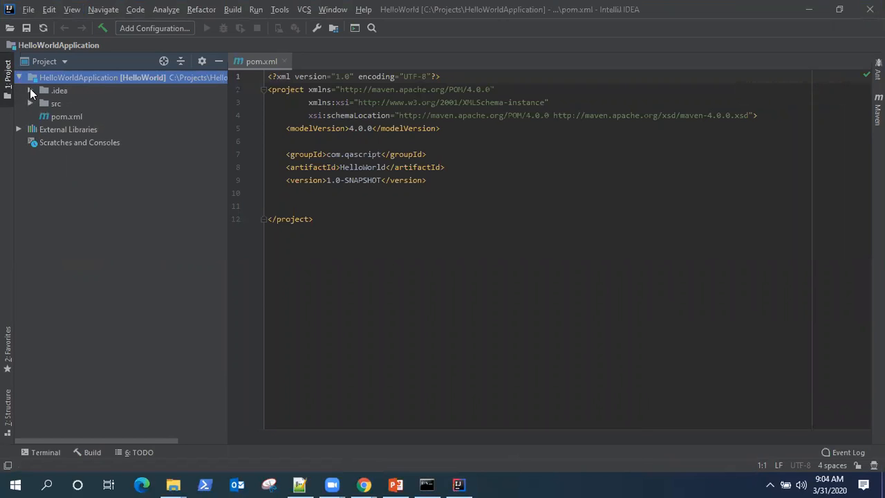
{"action": "left_click", "coordinate": [56, 102]}
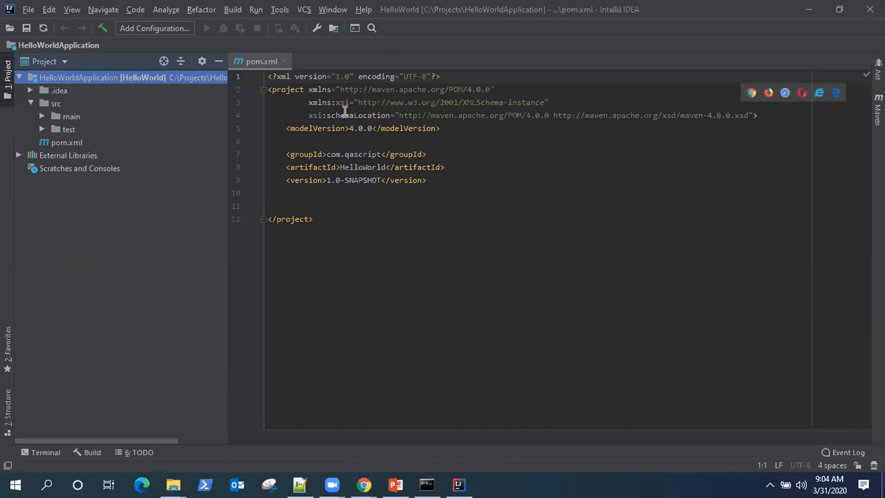
{"action": "mouse_move", "coordinate": [384, 88]}
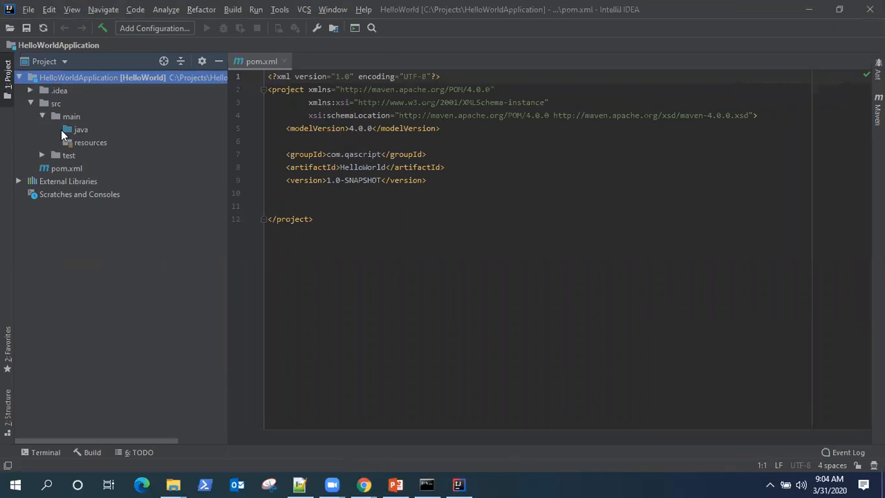
Create a new Java class HelloWorld under src/main/java
{"action": "right_click", "coordinate": [80, 130]}
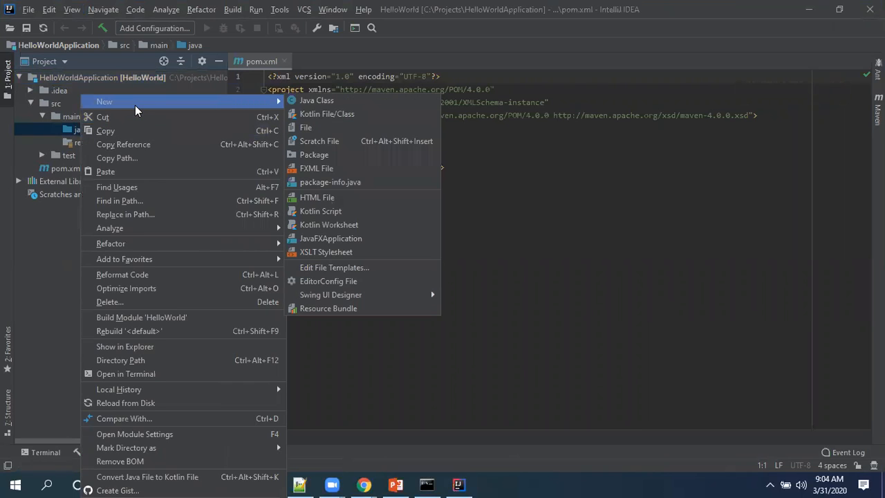
{"action": "left_click", "coordinate": [315, 100]}
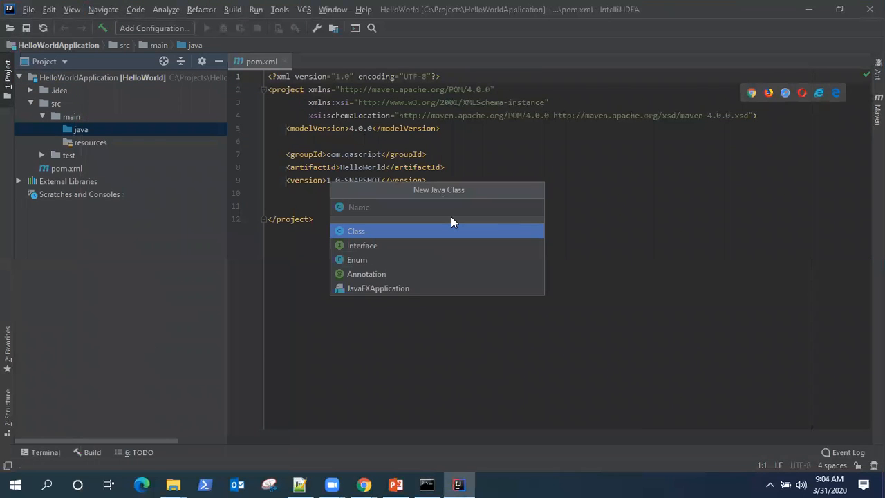
{"action": "type", "text": "Hello"}
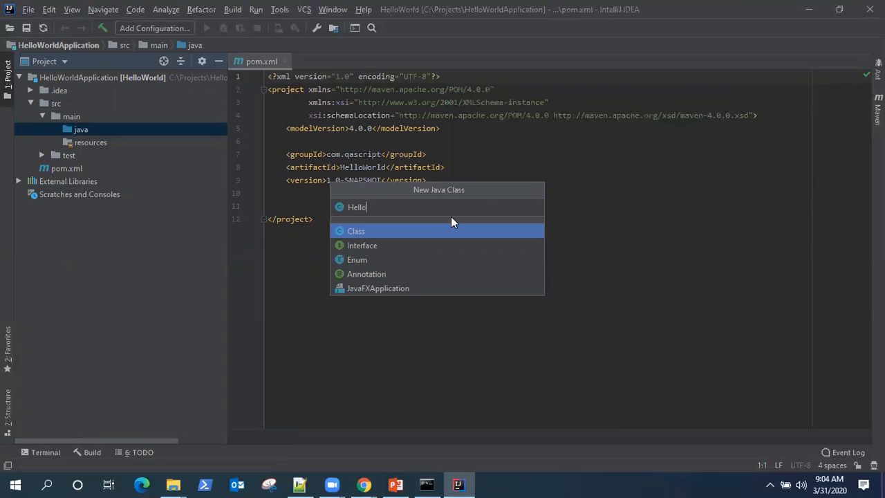
{"action": "type", "text": "World"}
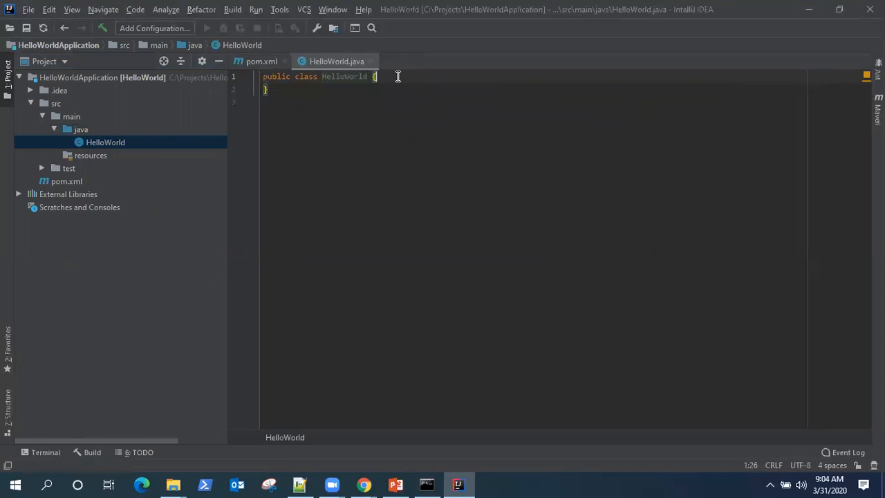
{"action": "key", "text": "enter"}
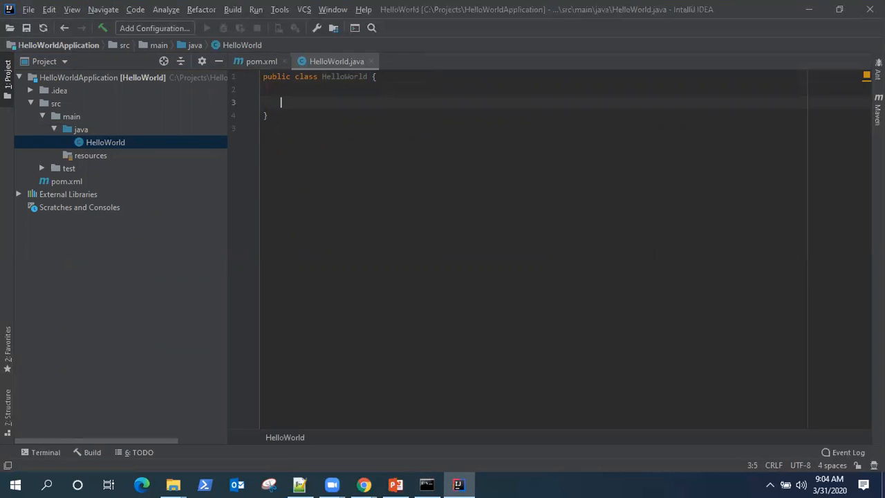
Write a main method with System.out.println("Hello World")
{"action": "type", "text": "public"}
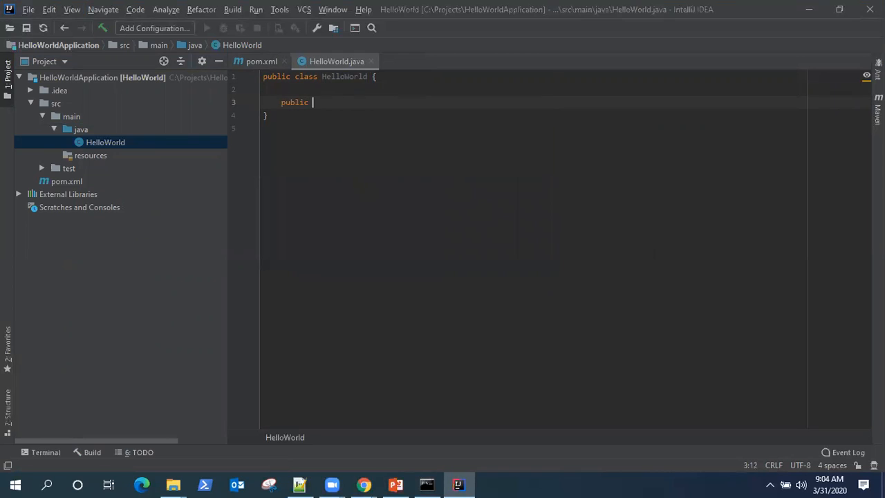
{"action": "type", "text": "static"}
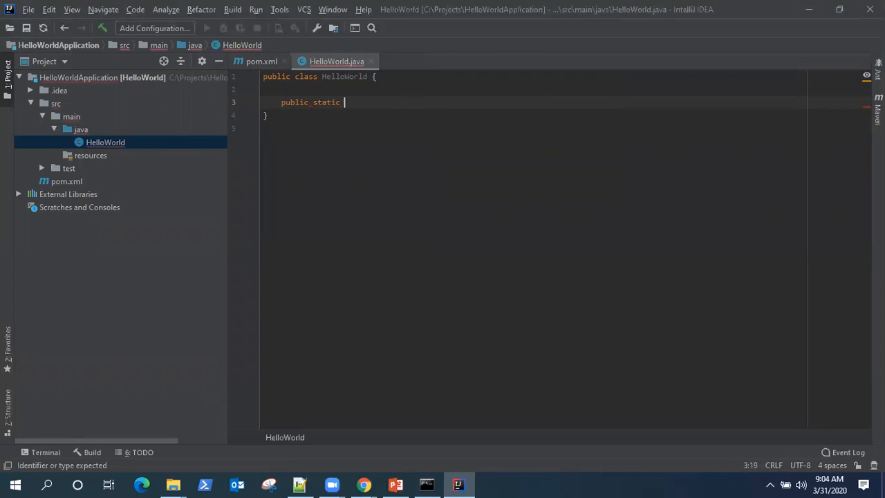
{"action": "type", "text": "void main"}
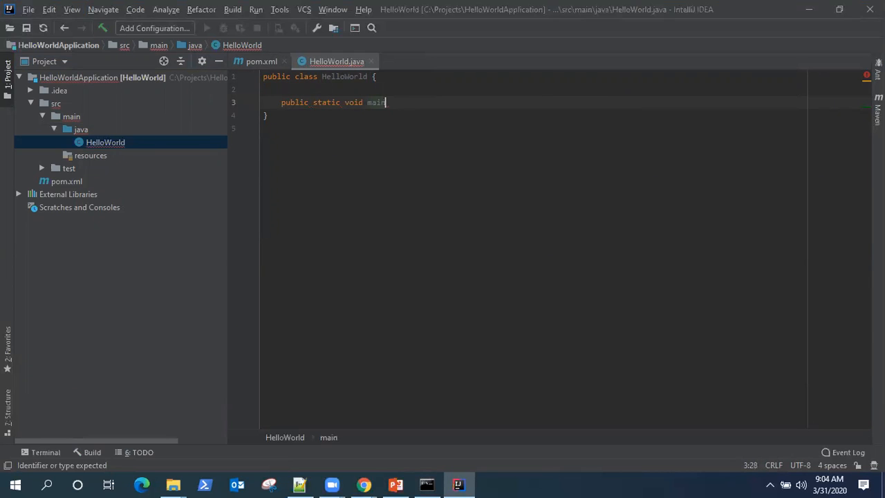
{"action": "type", "text": "(String[] args"}
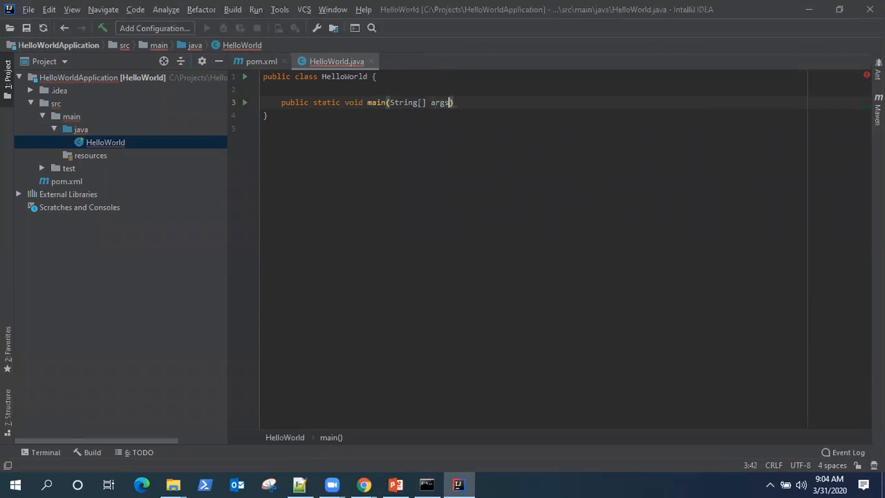
{"action": "type", "text": "{"}
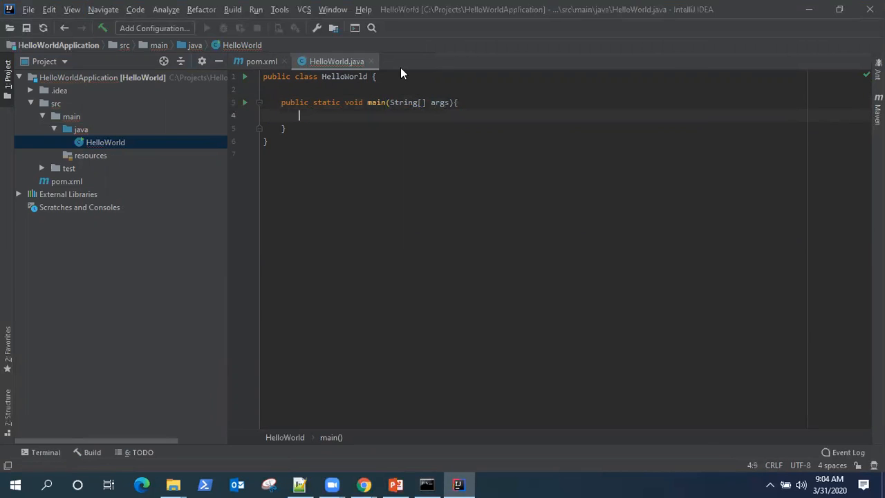
{"action": "type", "text": "Syste"}
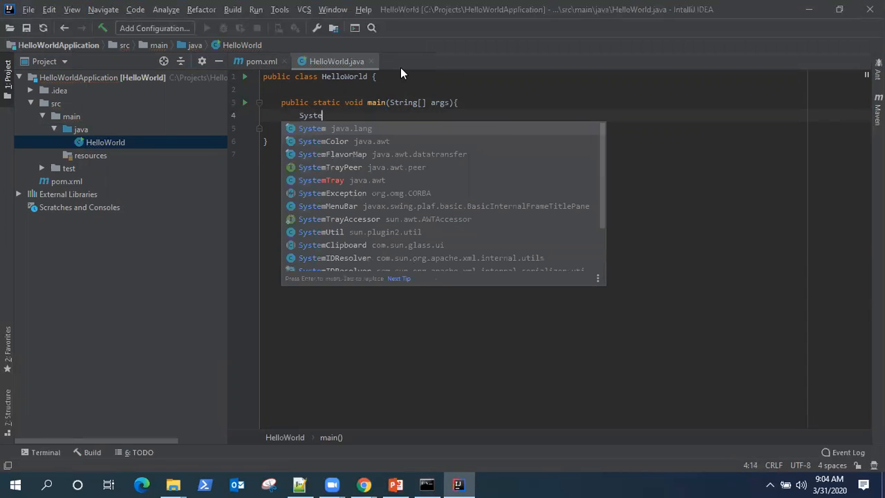
{"action": "type", "text": "m.out"}
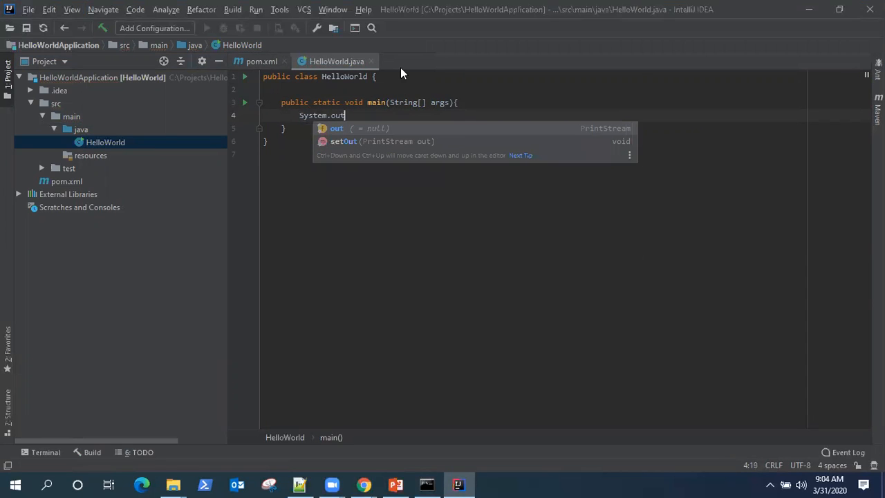
{"action": "type", "text": ".println(\""}
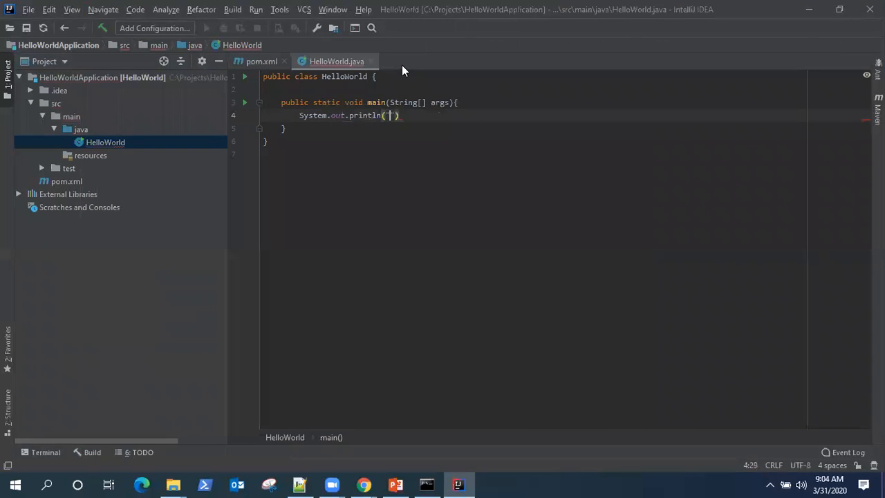
{"action": "type", "text": "Hello"}
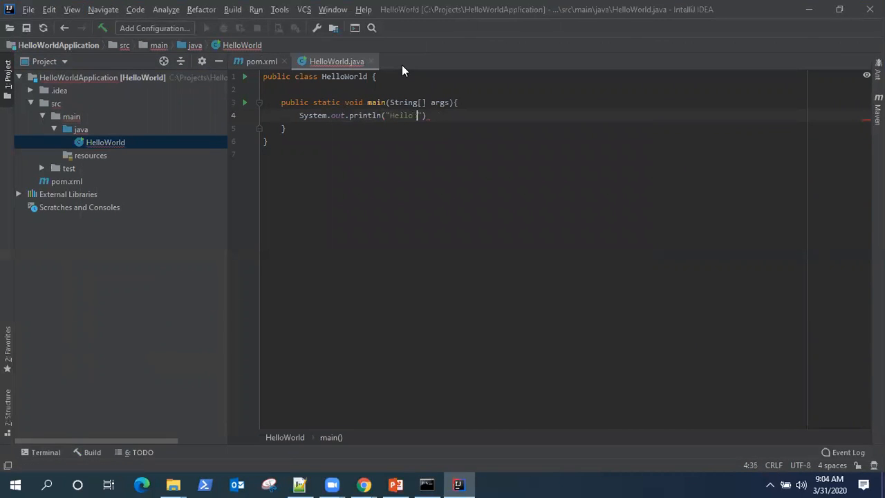
{"action": "type", "text": "World"}
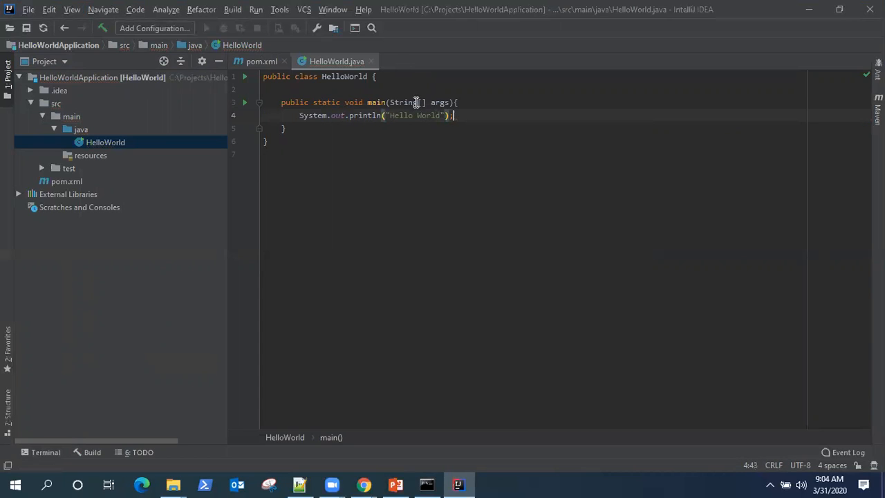
{"action": "mouse_move", "coordinate": [127, 86]}
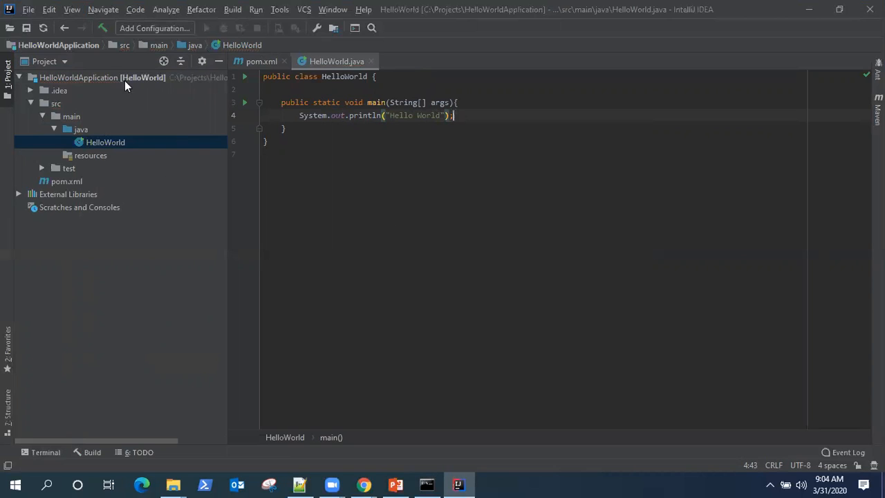
{"action": "mouse_move", "coordinate": [639, 137]}
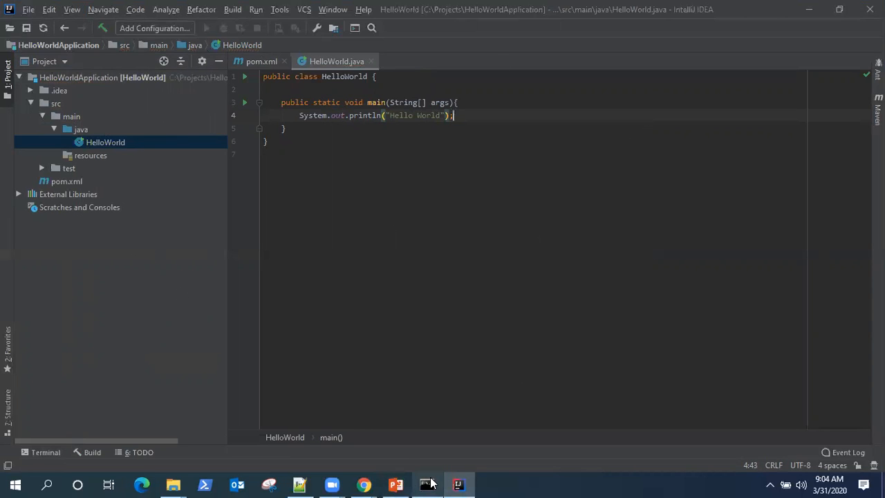
In Command Prompt, cd to C:\Projects\HelloWorldApplication and enter mvn clean without running it
{"action": "left_click", "coordinate": [426, 484]}
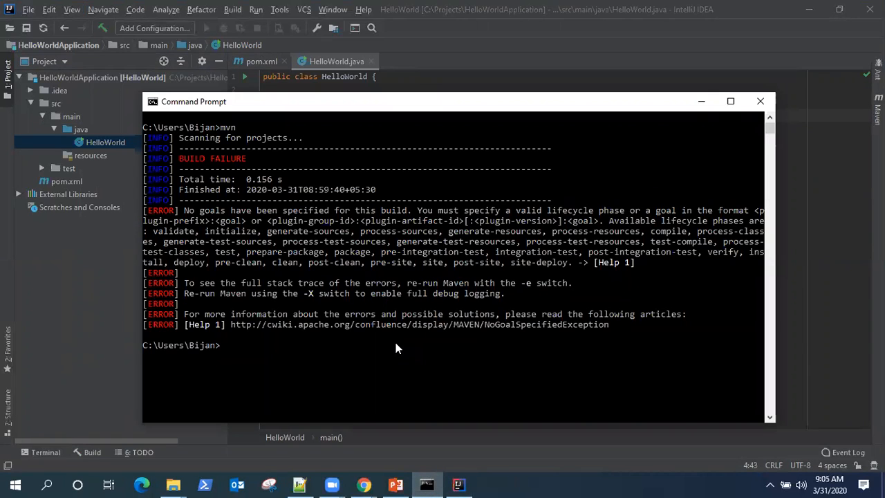
{"action": "type", "text": "cd"}
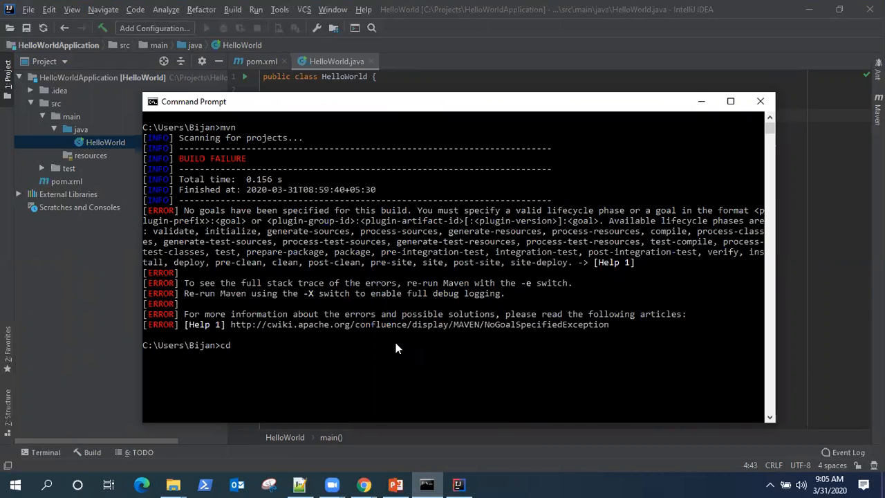
{"action": "type", "text": "../.."}
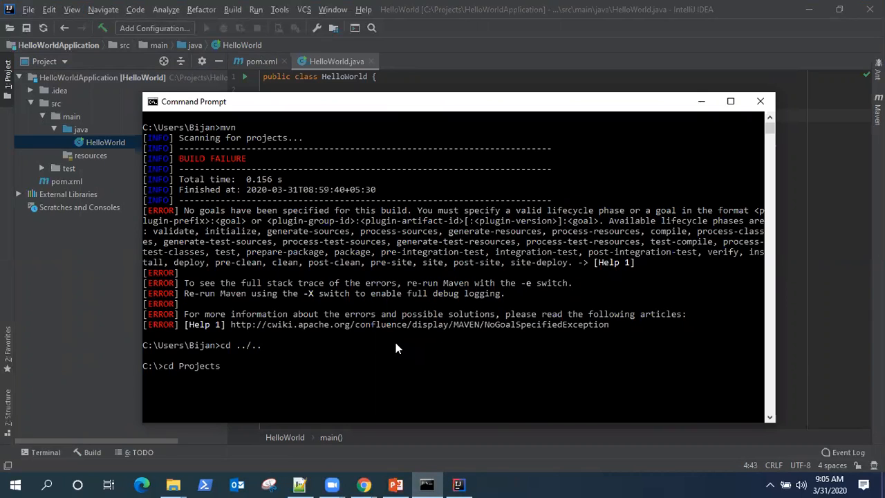
{"action": "type", "text": "cd HelloWorldApplication"}
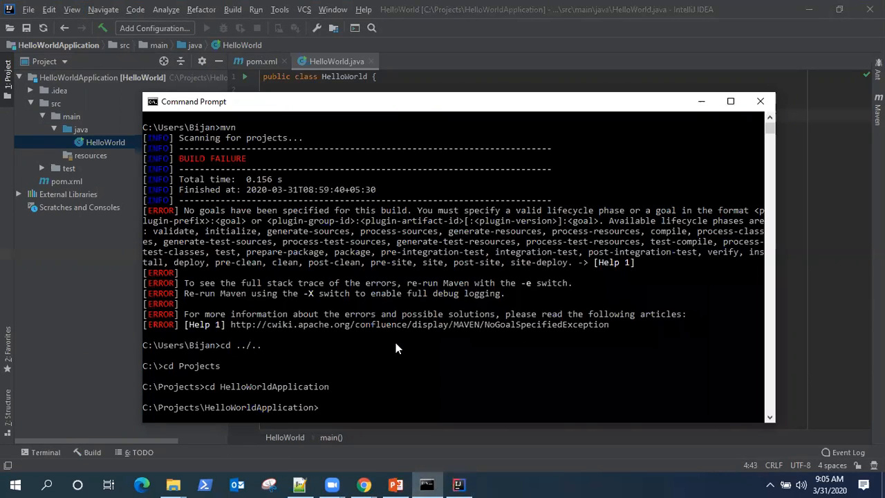
{"action": "type", "text": "m"}
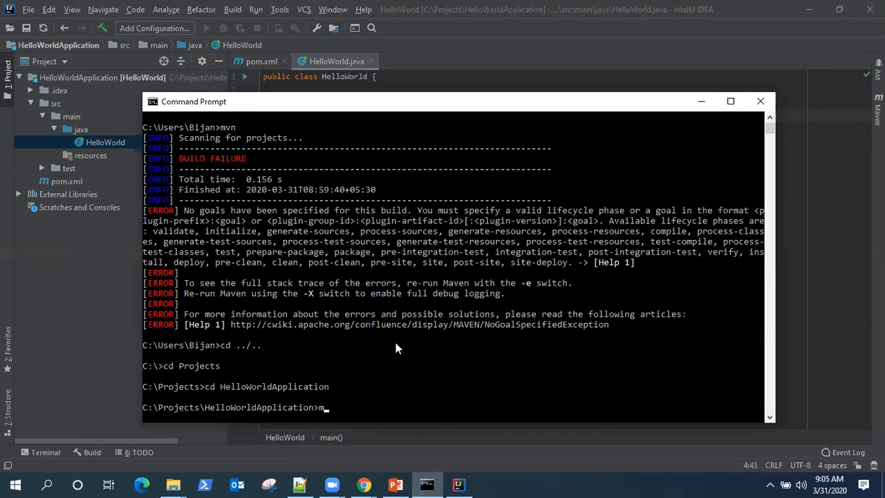
{"action": "type", "text": "vn clean"}
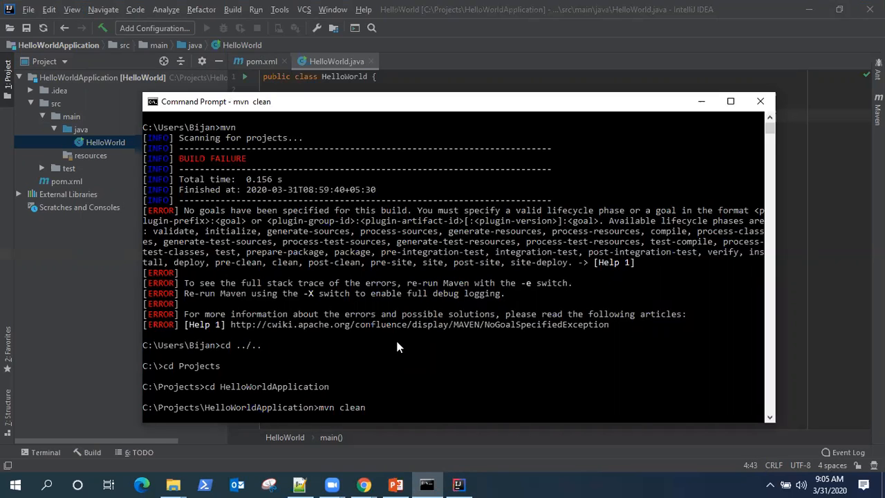
Run mvn clean and get BUILD SUCCESS
{"action": "key", "text": "enter"}
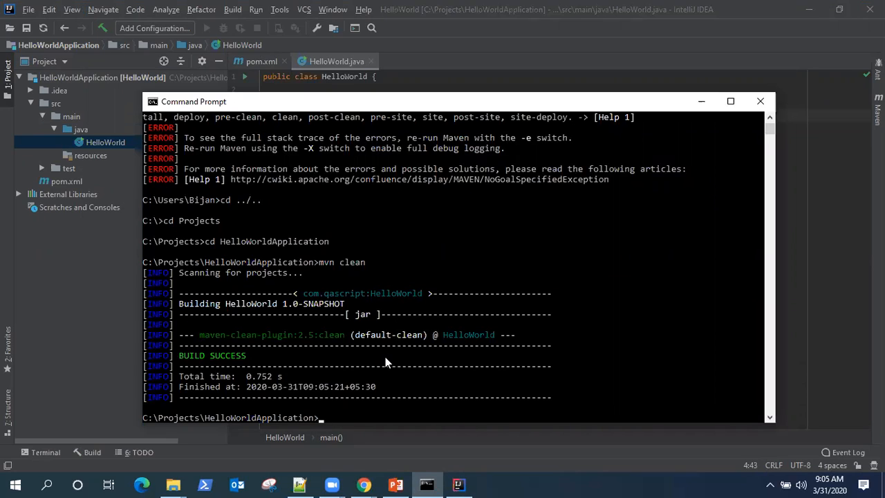
{"action": "mouse_move", "coordinate": [361, 275]}
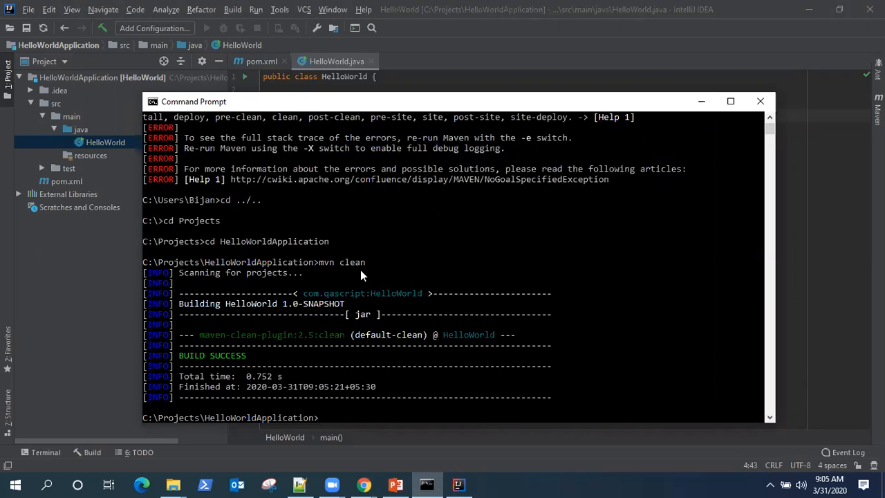
{"action": "mouse_move", "coordinate": [495, 111]}
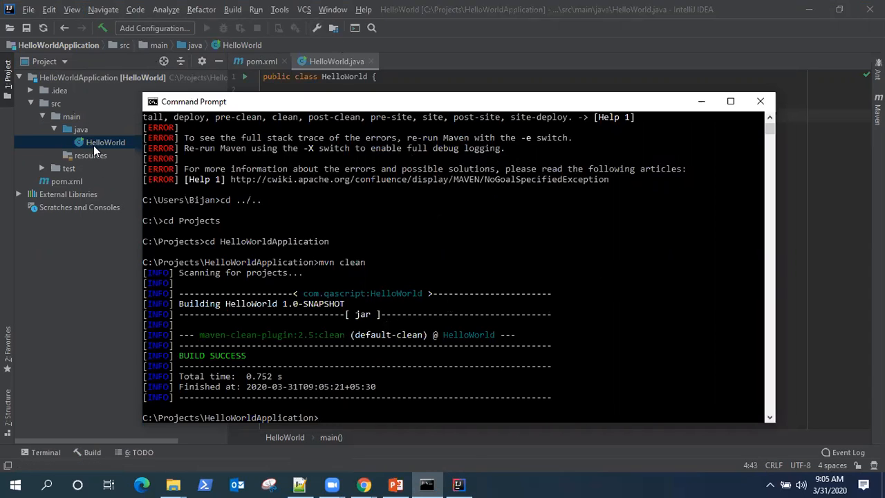
{"action": "mouse_move", "coordinate": [74, 73]}
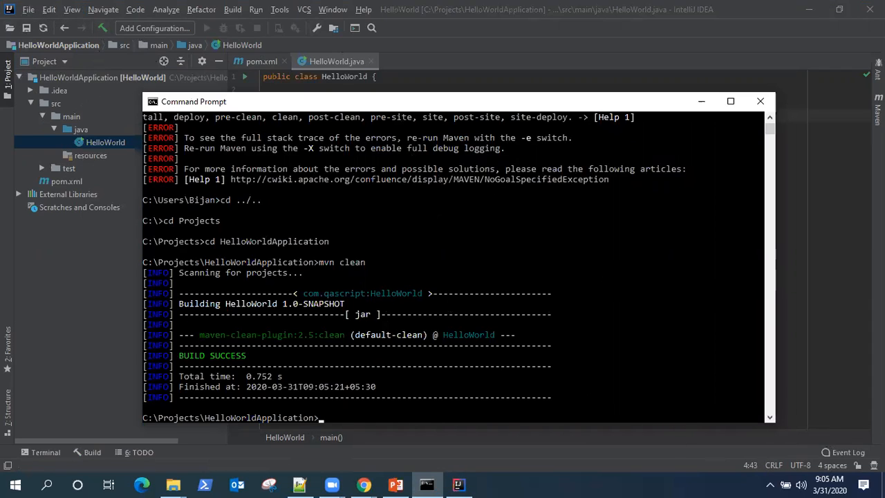
{"action": "mouse_move", "coordinate": [800, 442]}
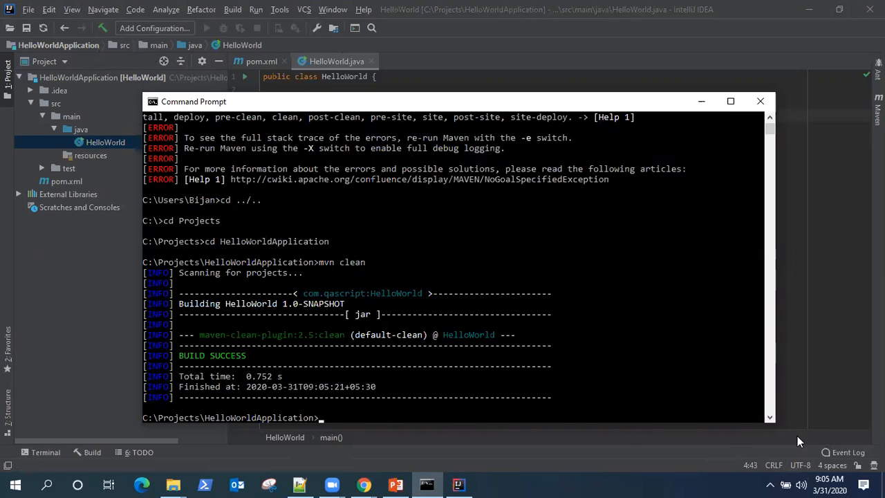
{"action": "mouse_move", "coordinate": [473, 415]}
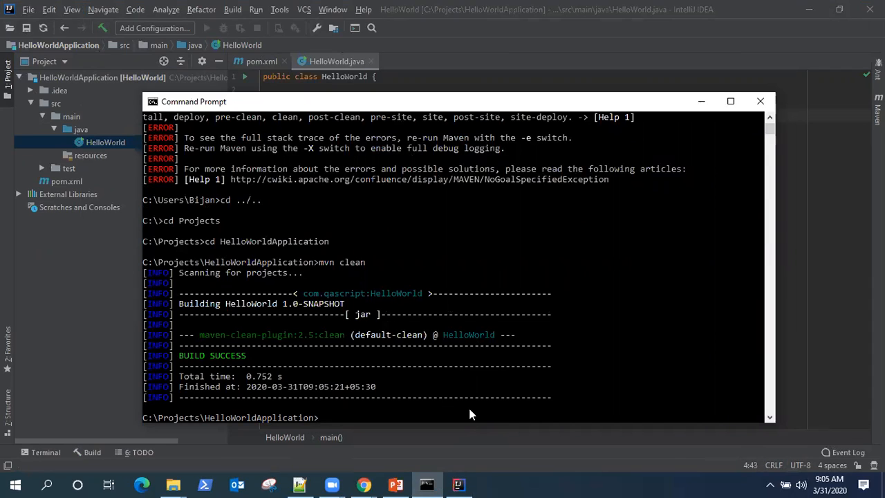
Run mvn compile, which fails: source/target option 5 no longer supported
{"action": "type", "text": "mvn c"}
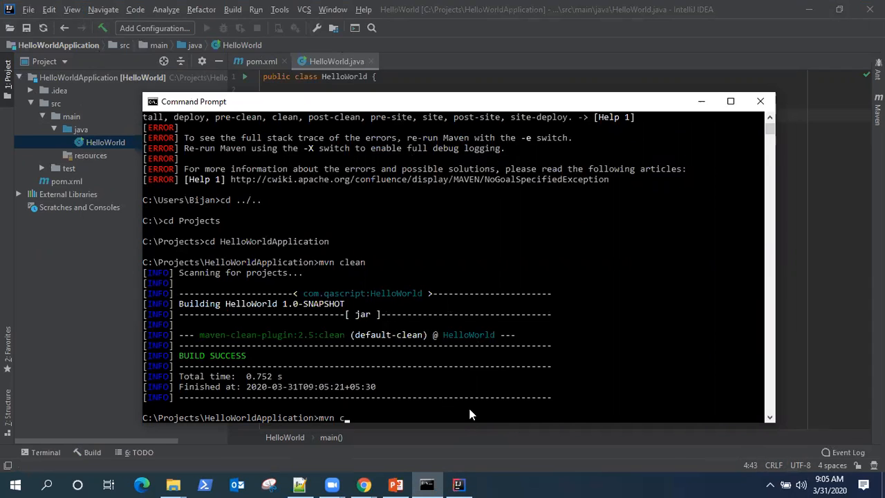
{"action": "type", "text": "omp"}
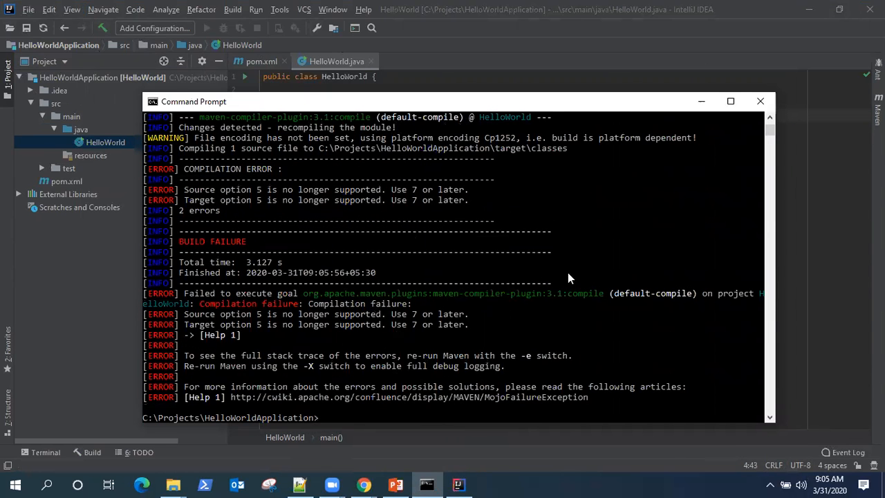
{"action": "mouse_move", "coordinate": [559, 321]}
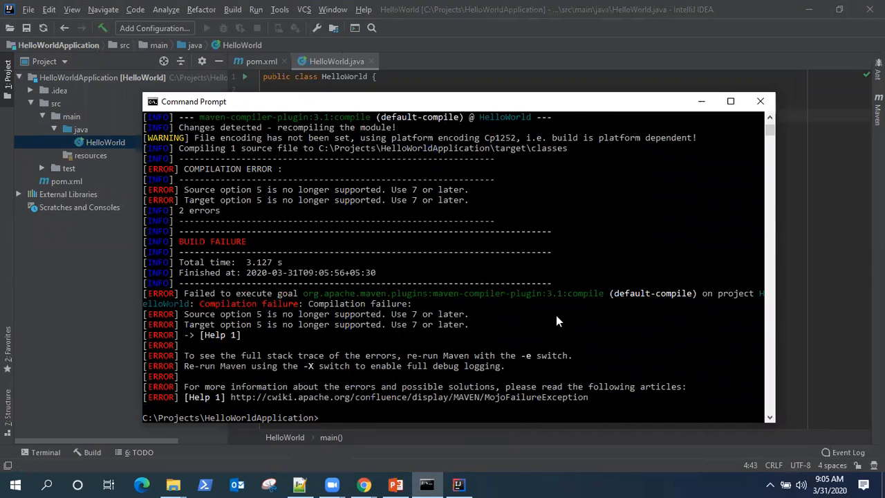
{"action": "mouse_move", "coordinate": [329, 302]}
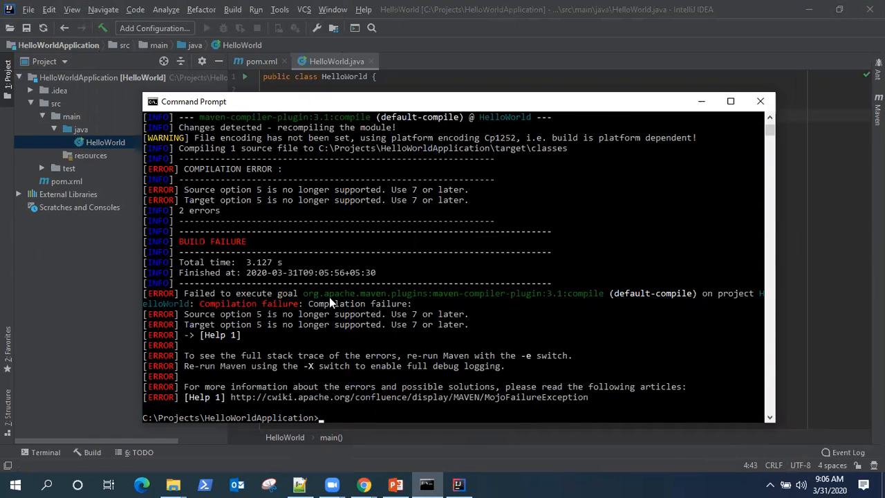
{"action": "mouse_move", "coordinate": [252, 320]}
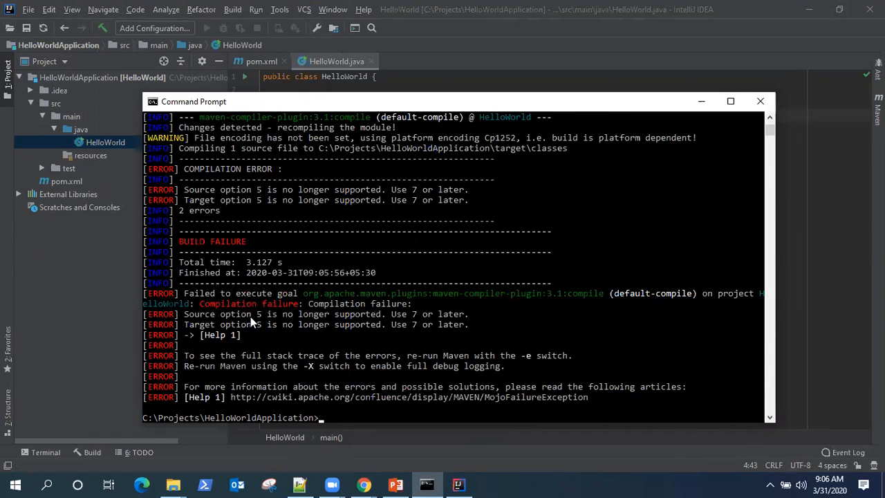
{"action": "mouse_move", "coordinate": [404, 315]}
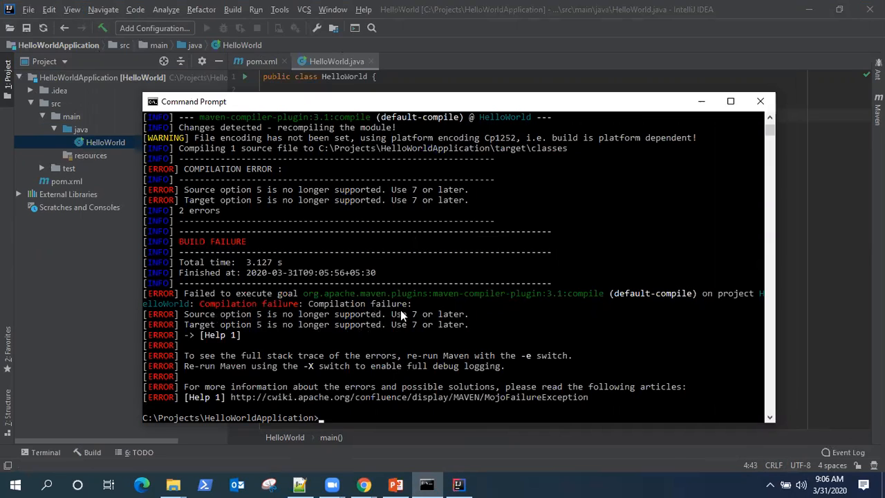
{"action": "mouse_move", "coordinate": [500, 343]}
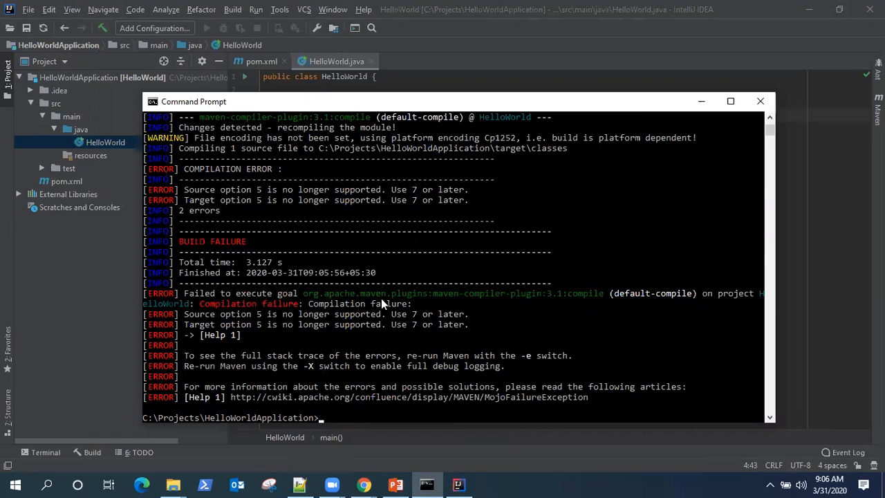
{"action": "mouse_move", "coordinate": [384, 277]}
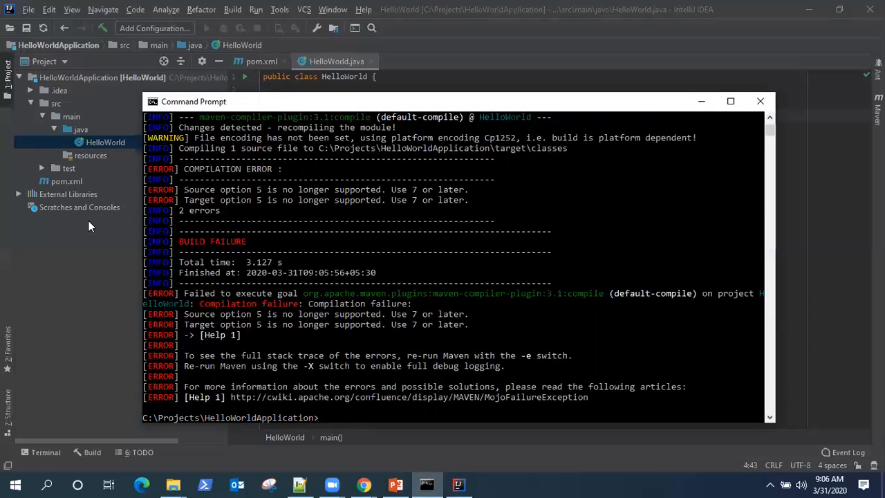
{"action": "mouse_move", "coordinate": [555, 238]}
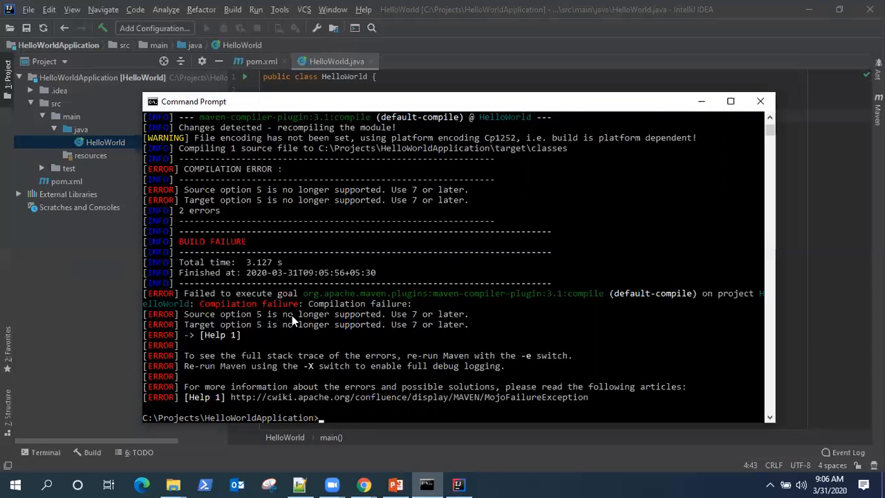
{"action": "mouse_move", "coordinate": [288, 321]}
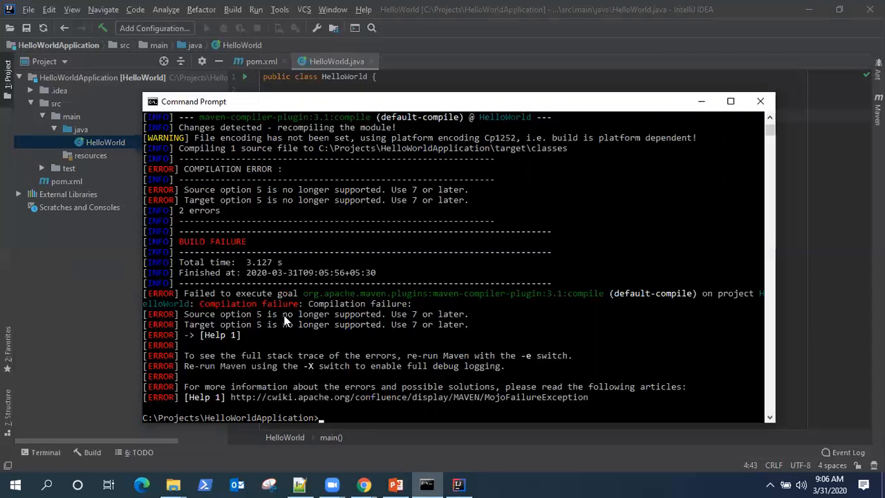
{"action": "mouse_move", "coordinate": [560, 289]}
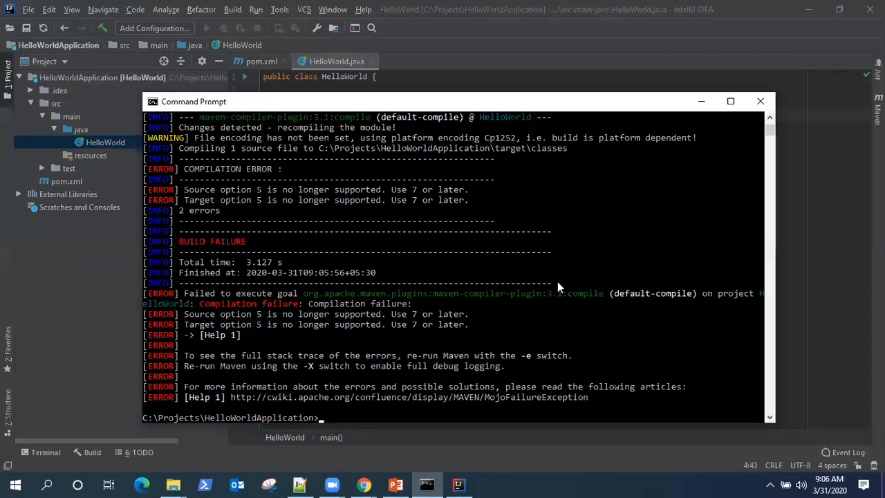
{"action": "mouse_move", "coordinate": [390, 255]}
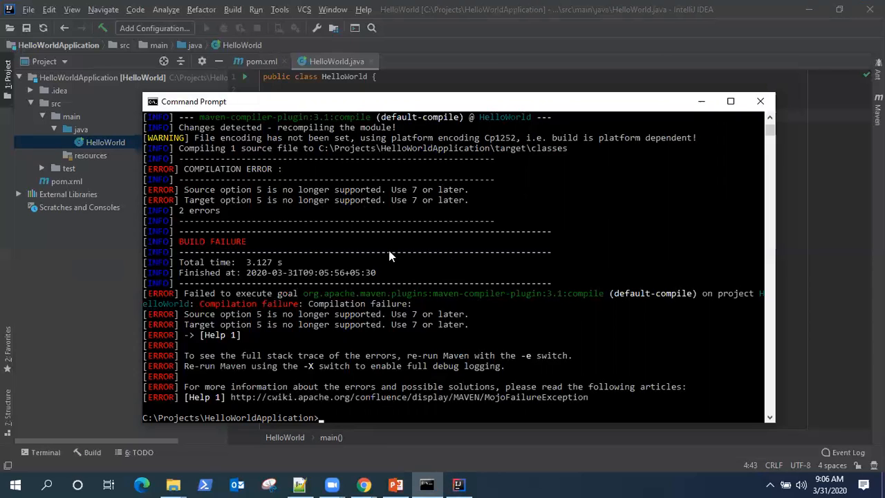
{"action": "mouse_move", "coordinate": [684, 218]}
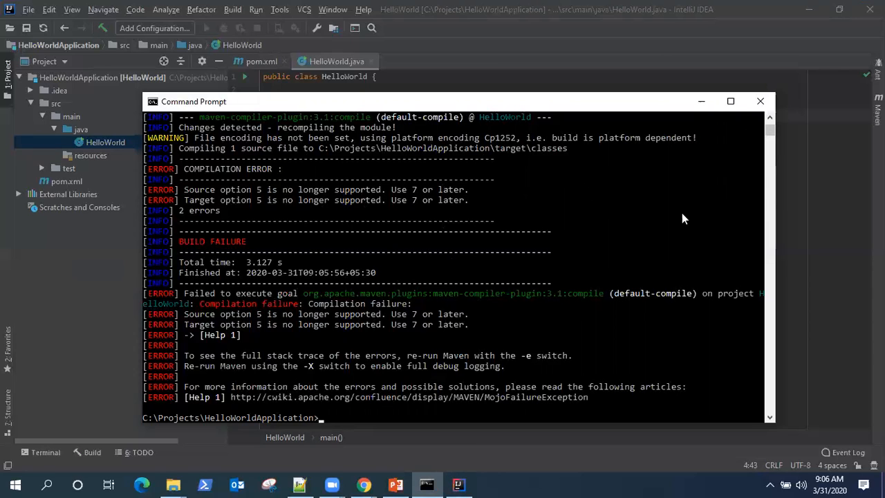
{"action": "mouse_move", "coordinate": [468, 264]}
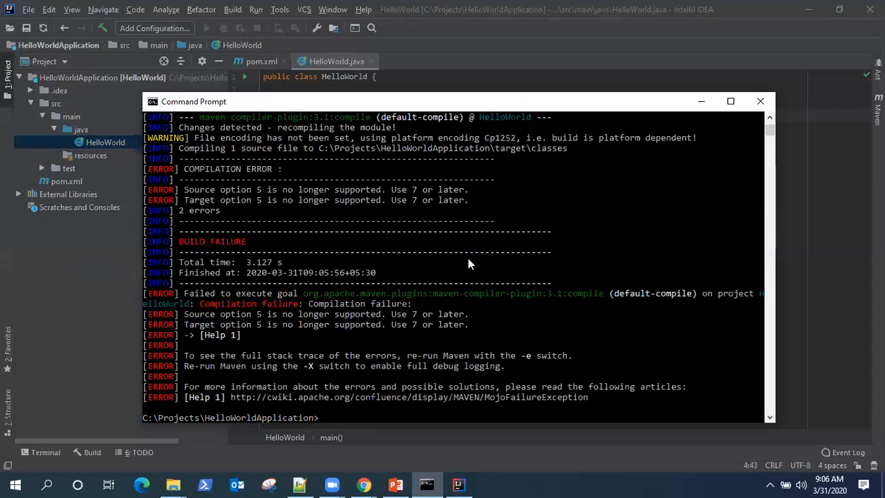
{"action": "mouse_move", "coordinate": [478, 210]}
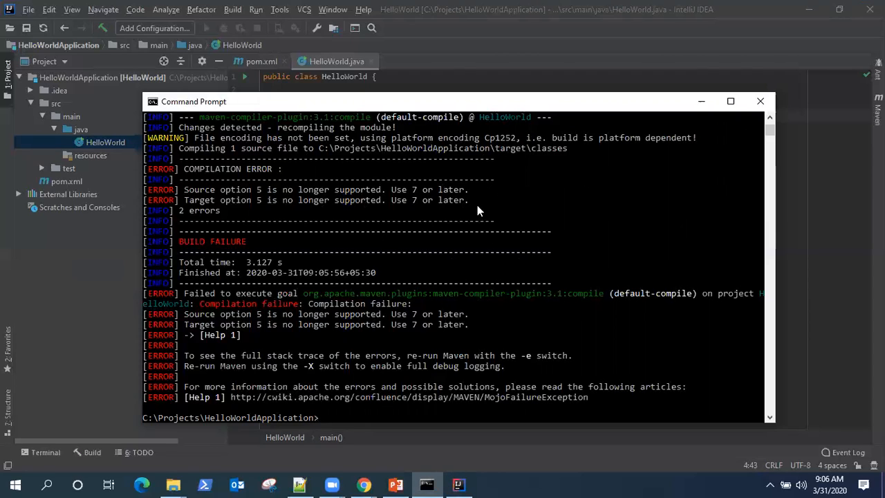
{"action": "mouse_move", "coordinate": [475, 298]}
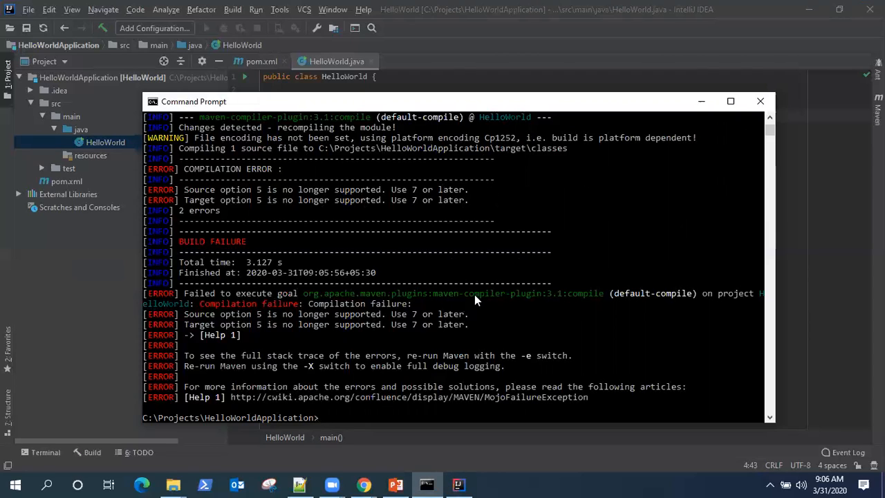
{"action": "mouse_move", "coordinate": [241, 208]}
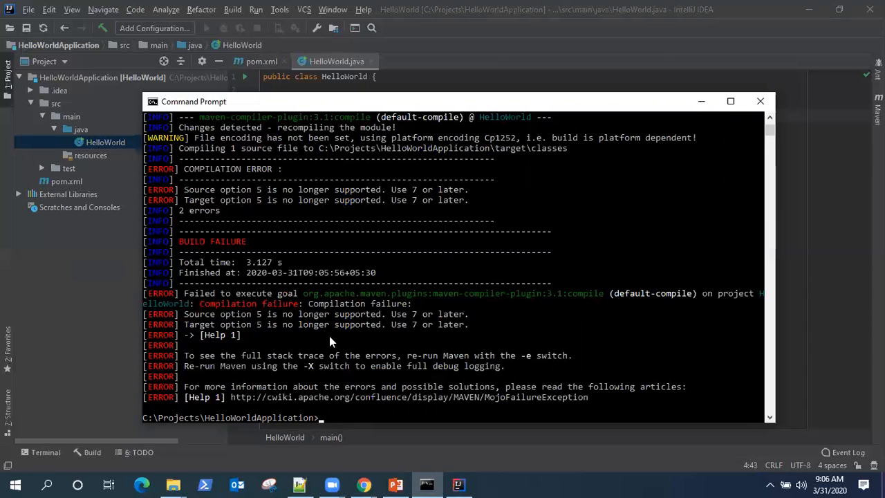
{"action": "mouse_move", "coordinate": [587, 172]}
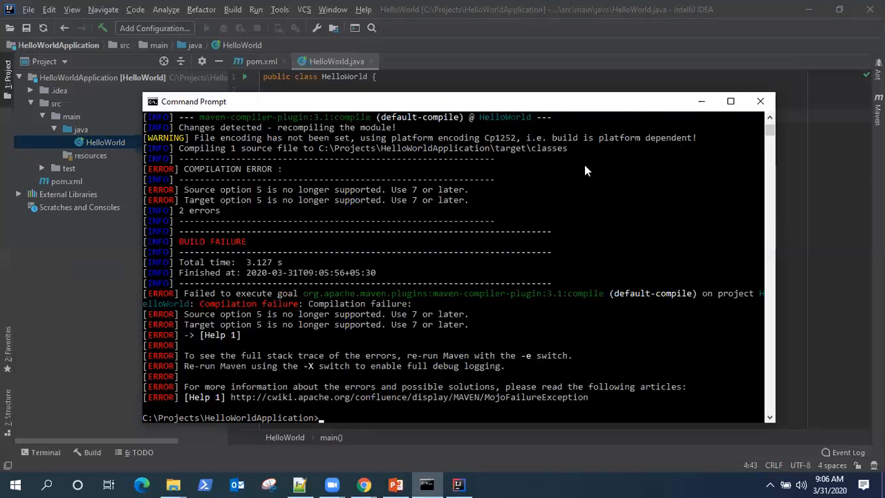
{"action": "mouse_move", "coordinate": [661, 213]}
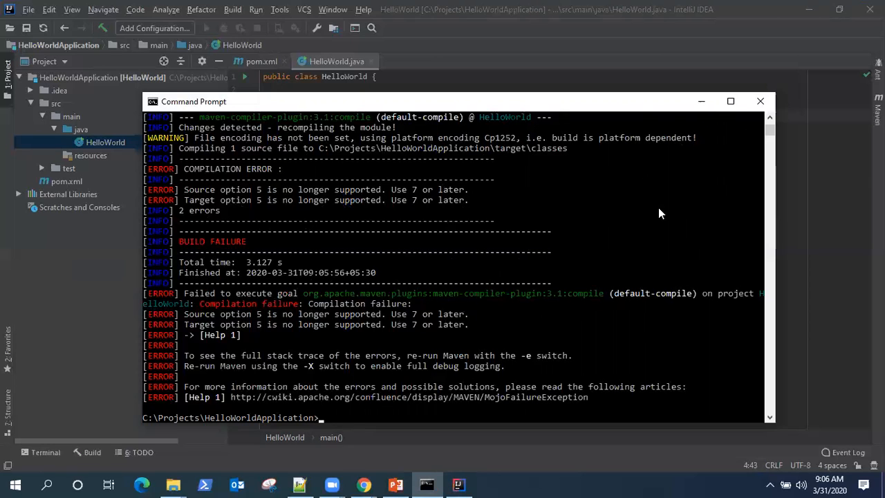